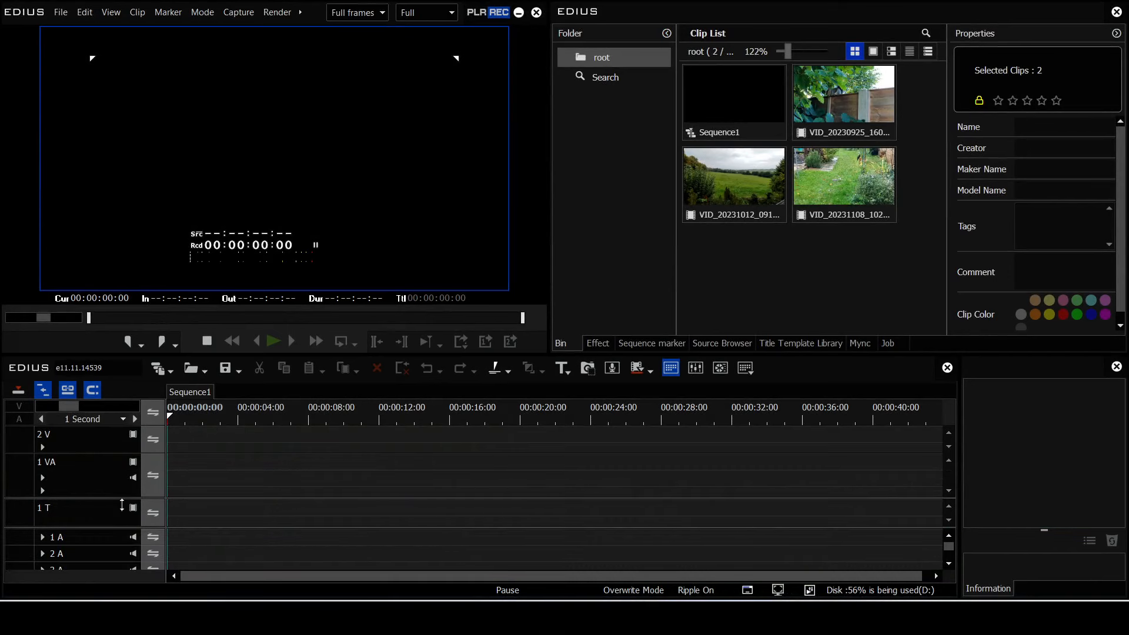
mouse_move(466, 180)
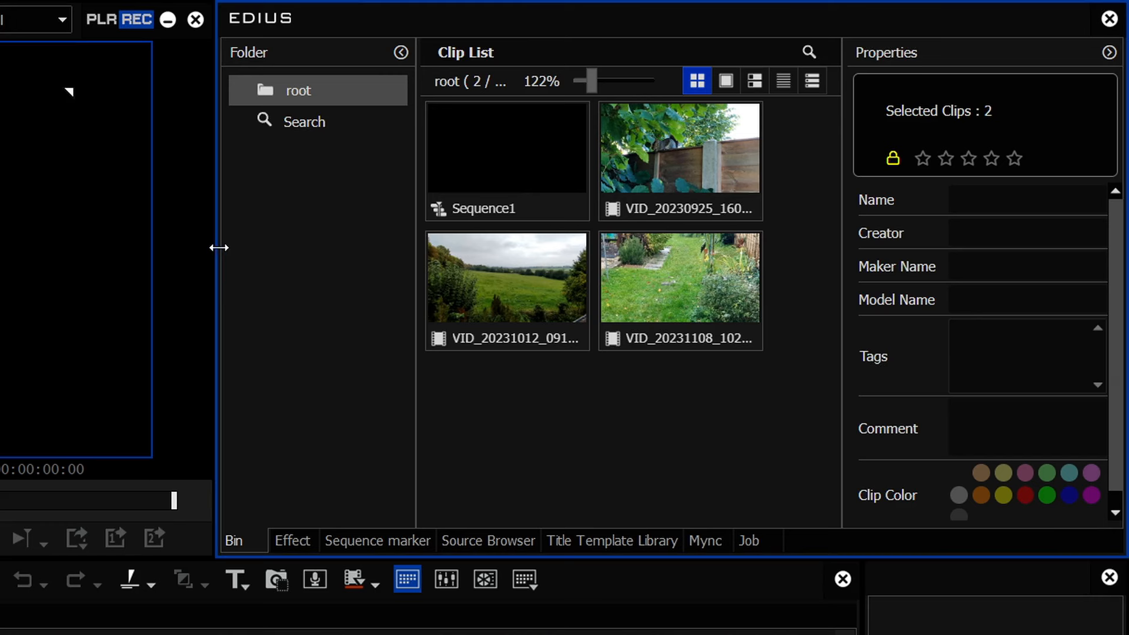
mouse_move(616, 396)
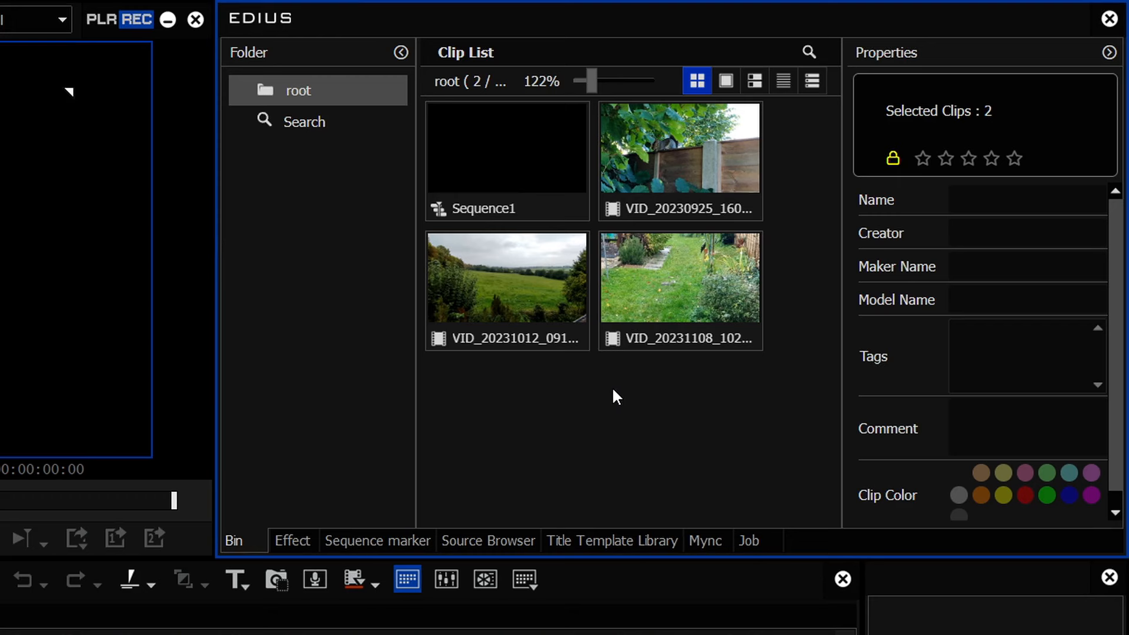
Switch the bin to detail view and rename clip VID_20230925_160858 to 'something'
click(811, 80)
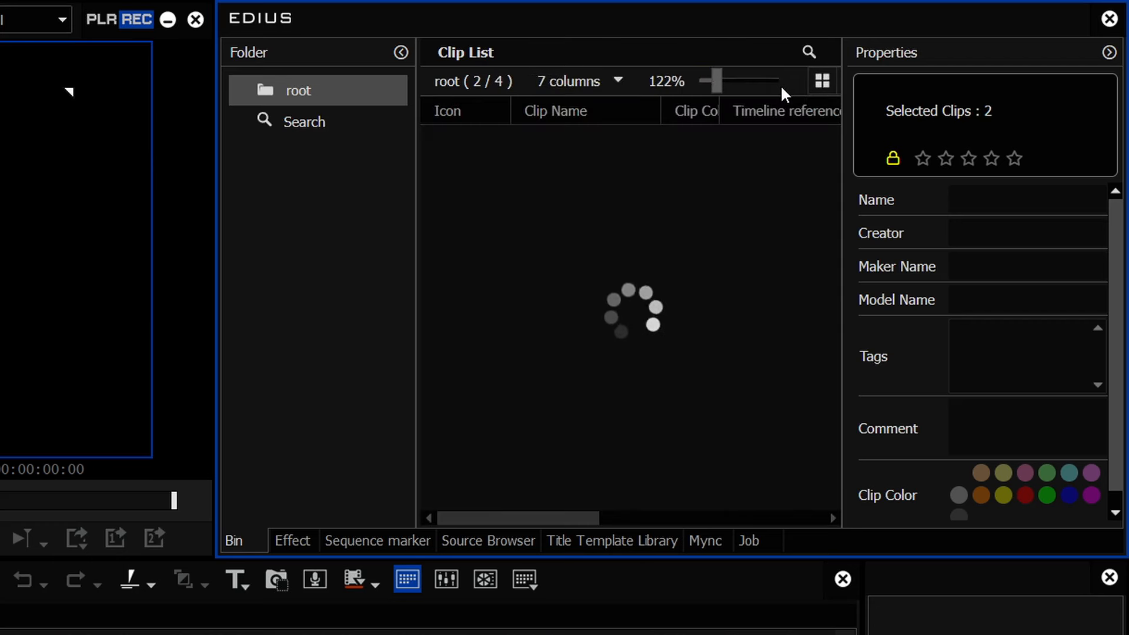
click(583, 169)
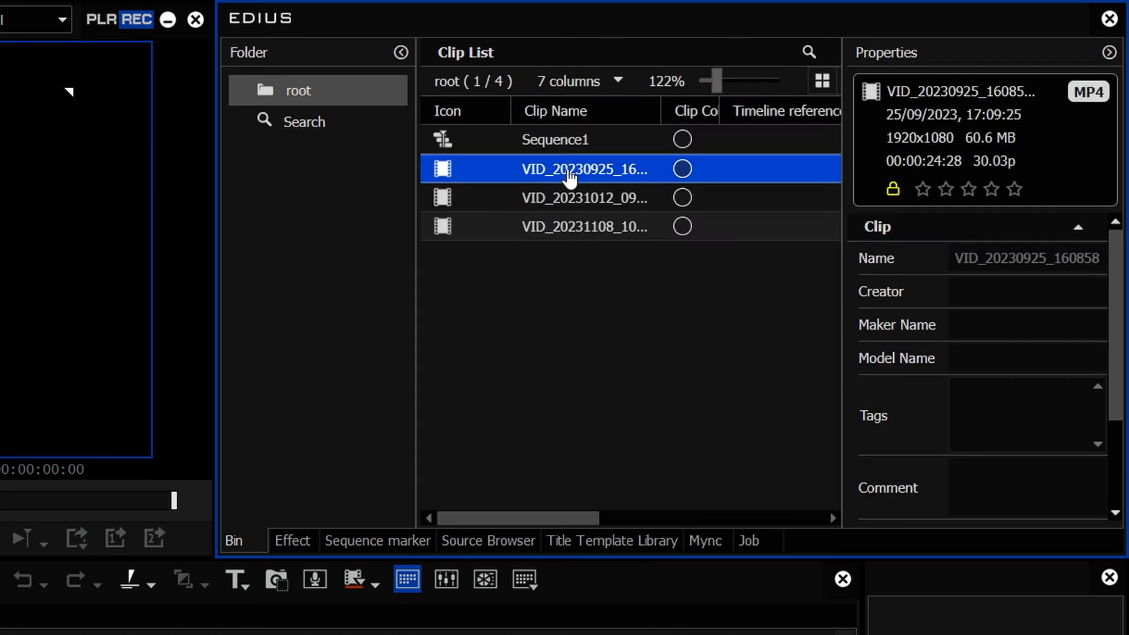
mouse_move(654, 170)
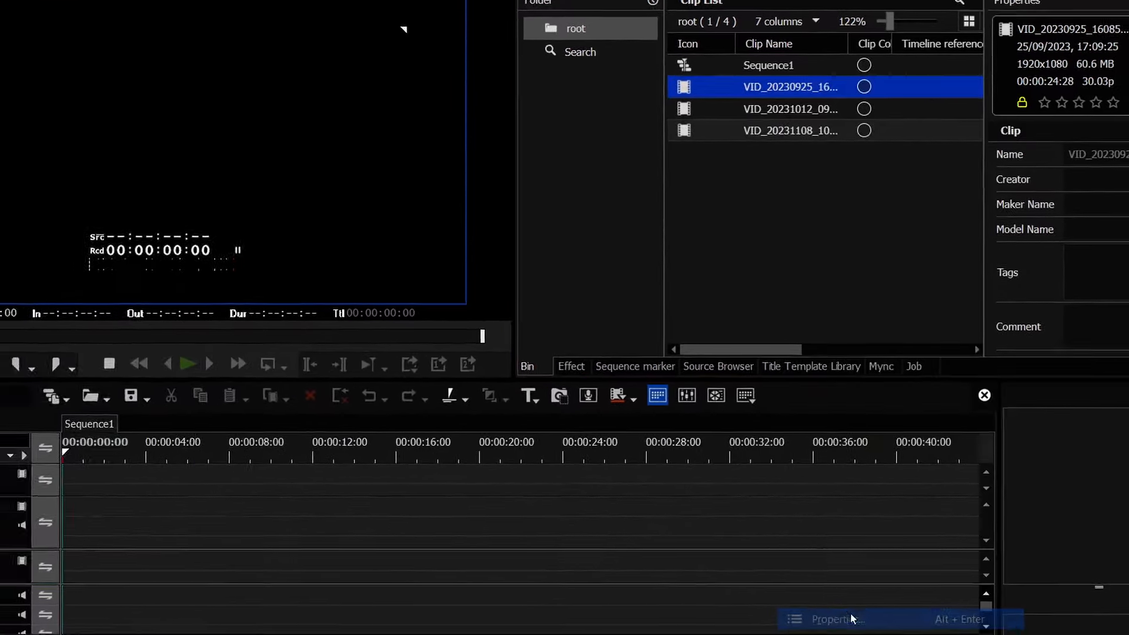
click(830, 618)
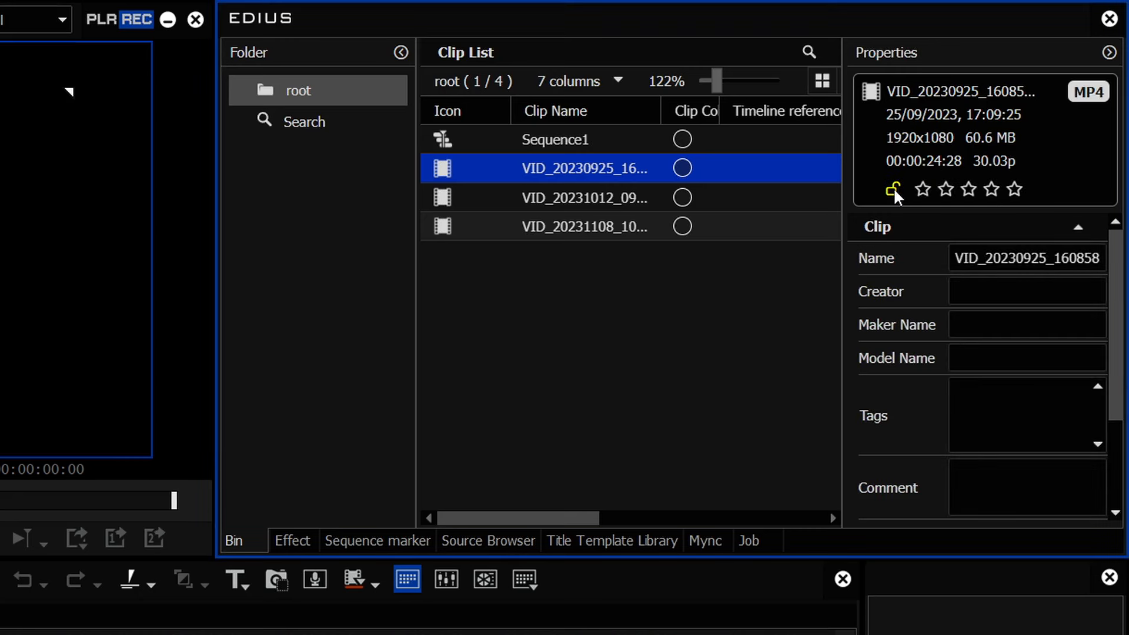
double_click(1026, 257)
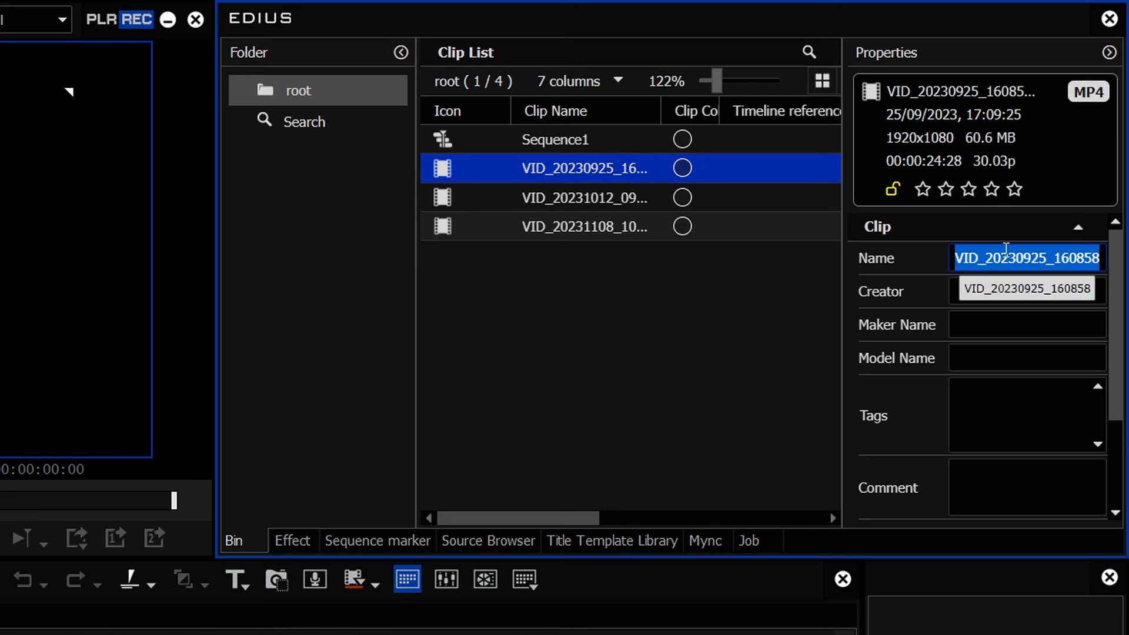
text(sd)
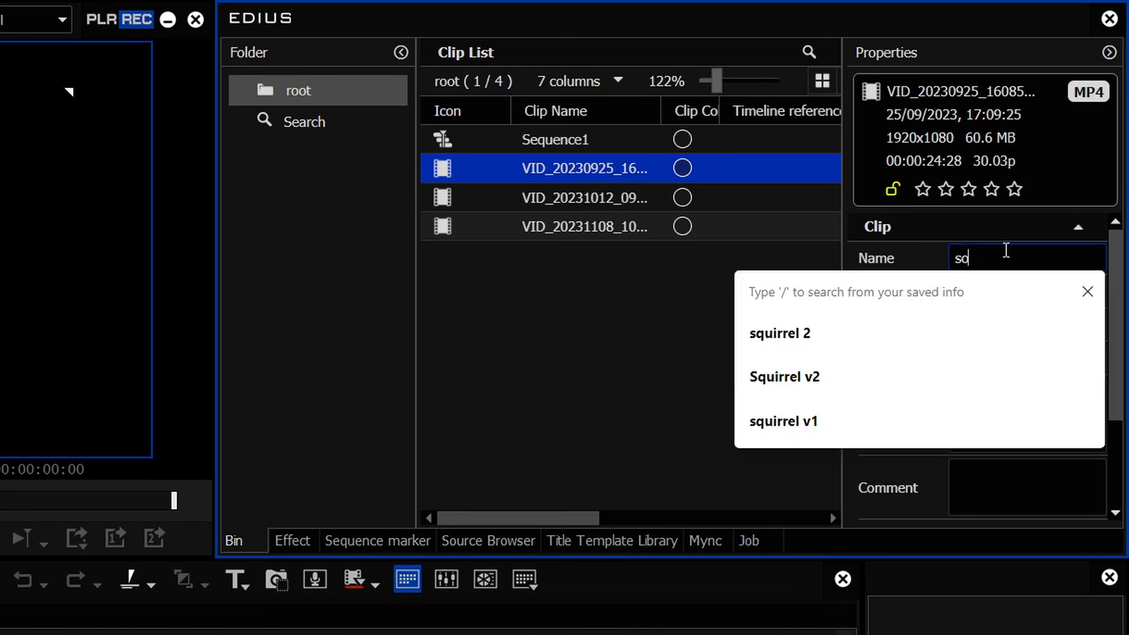
text(something)
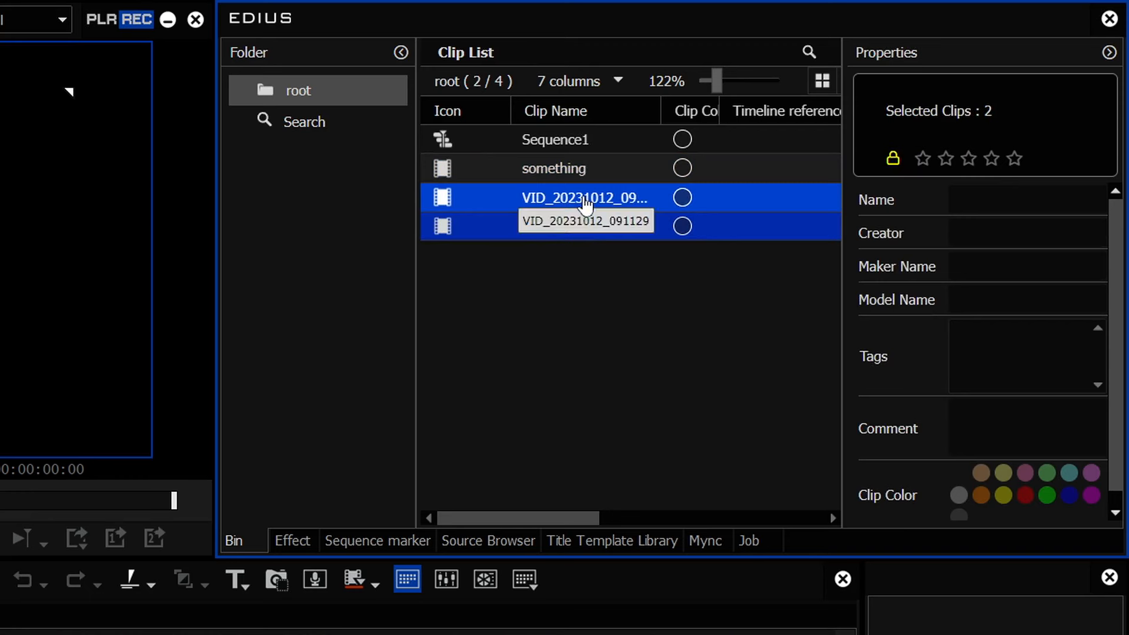
Rename the two remaining video clips together to 'something as well'
text(s)
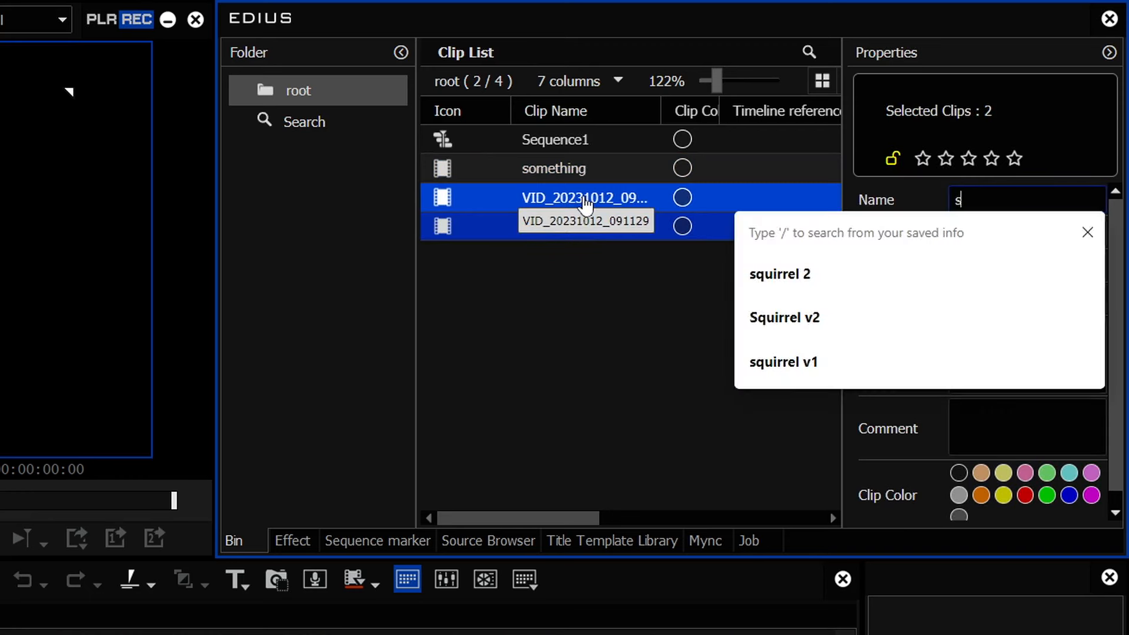
text(omethe)
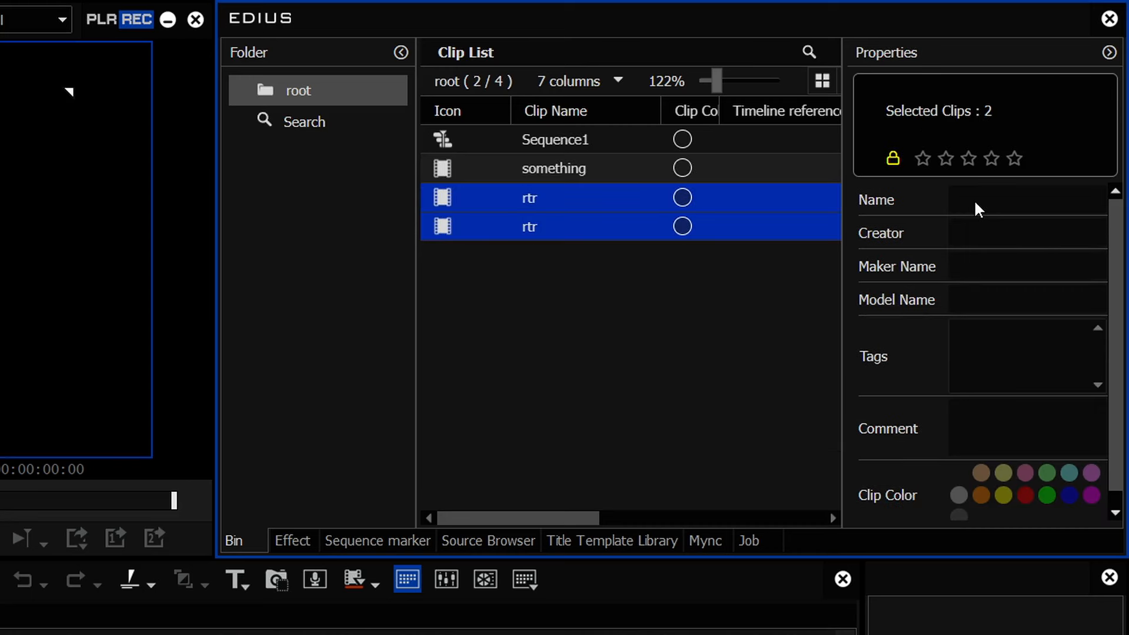
click(1027, 199)
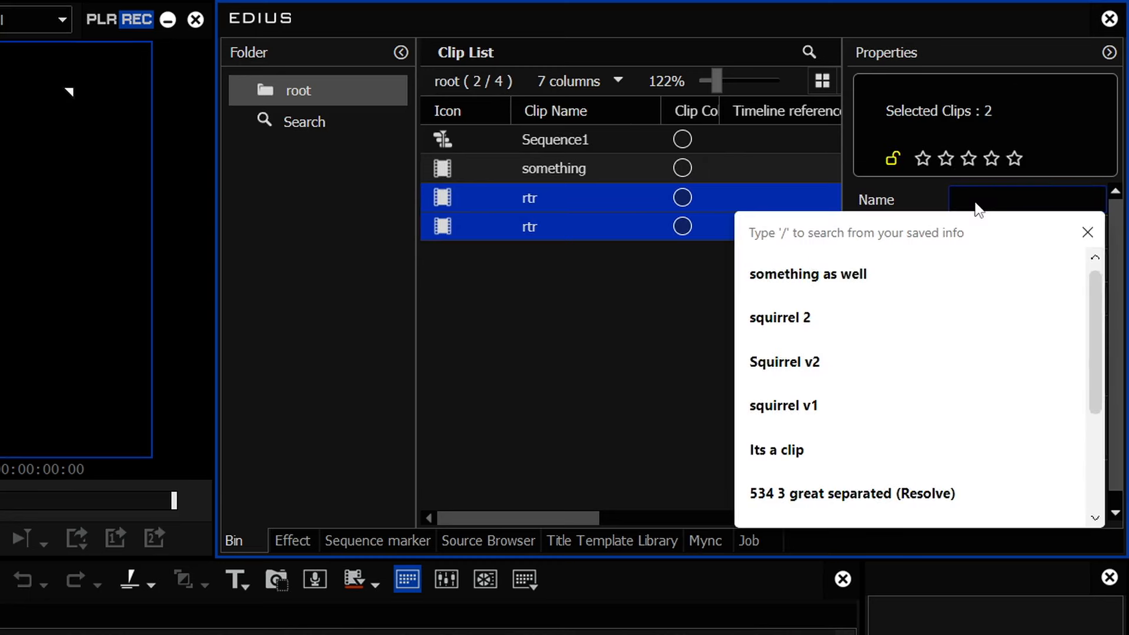
click(807, 274)
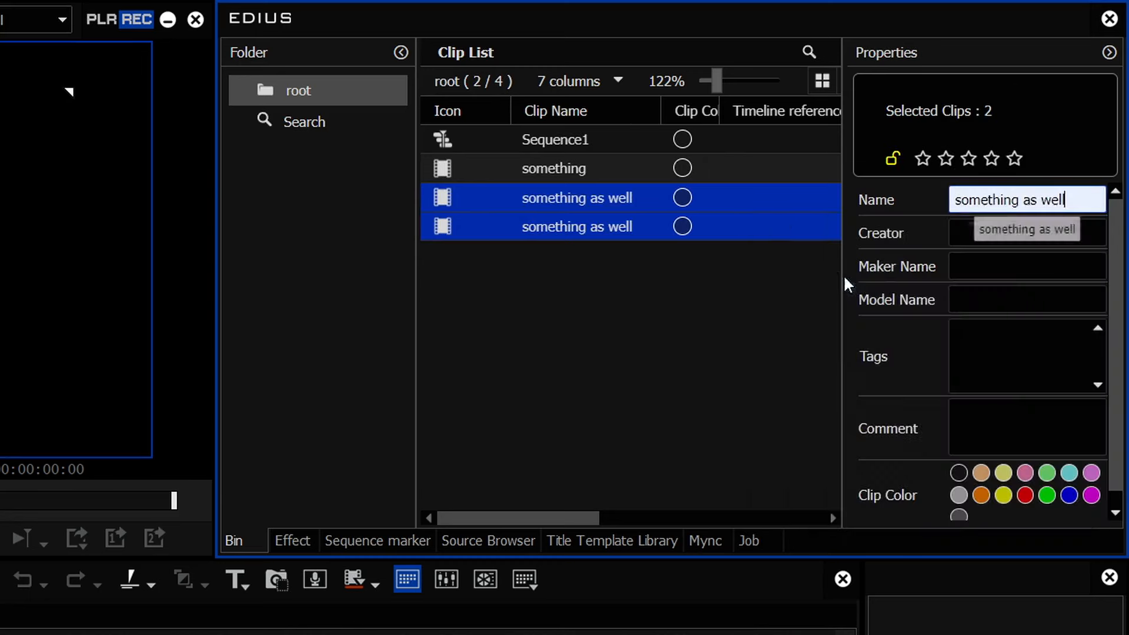
click(1026, 267)
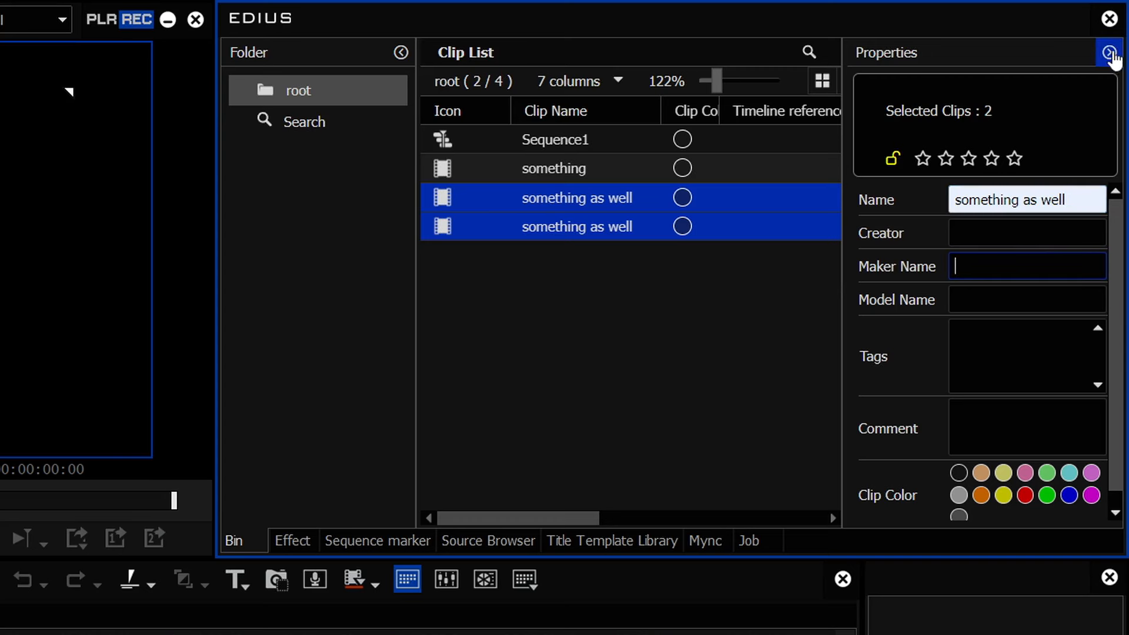
Widen the clip list to confirm VID_20231012_091129.mp4, then reselect both 'something as well' clips
click(553, 169)
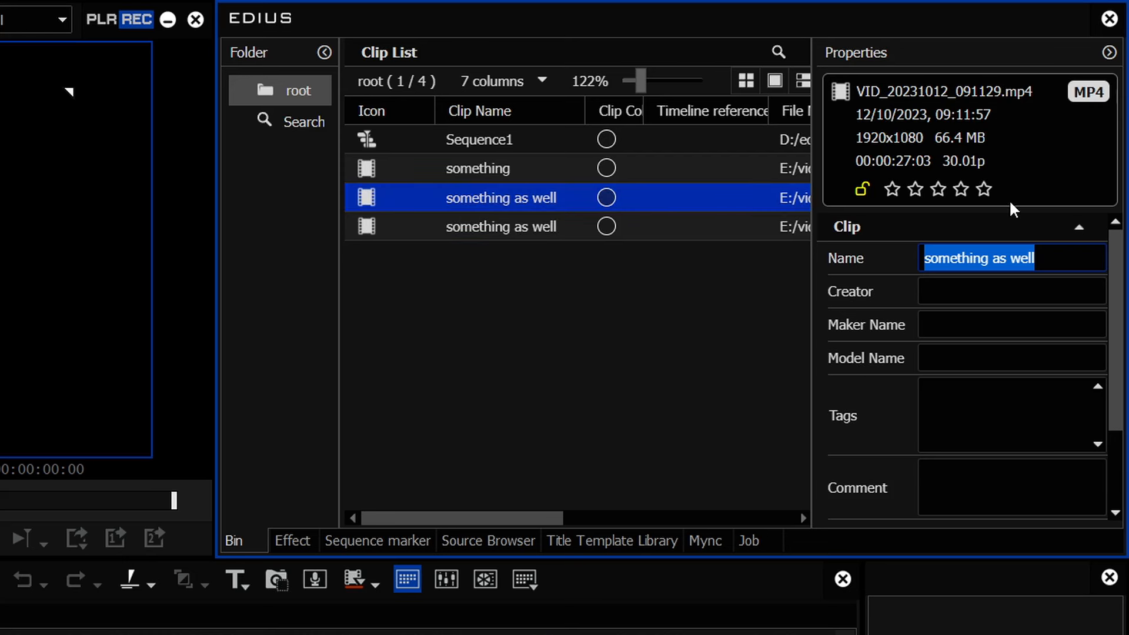
mouse_move(574, 270)
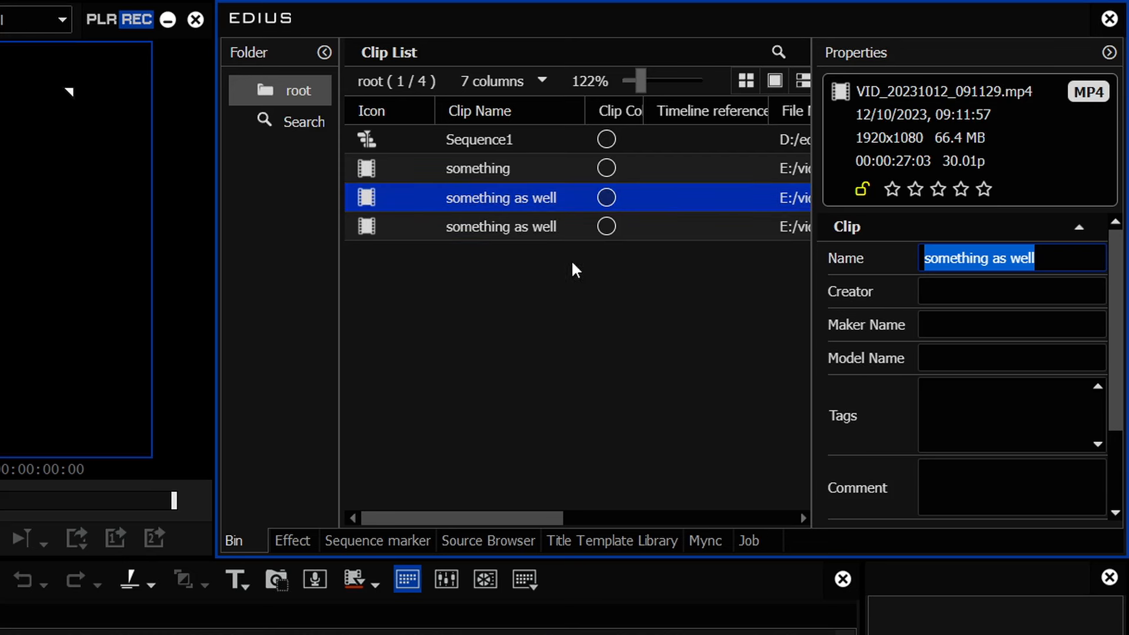
mouse_move(1030, 282)
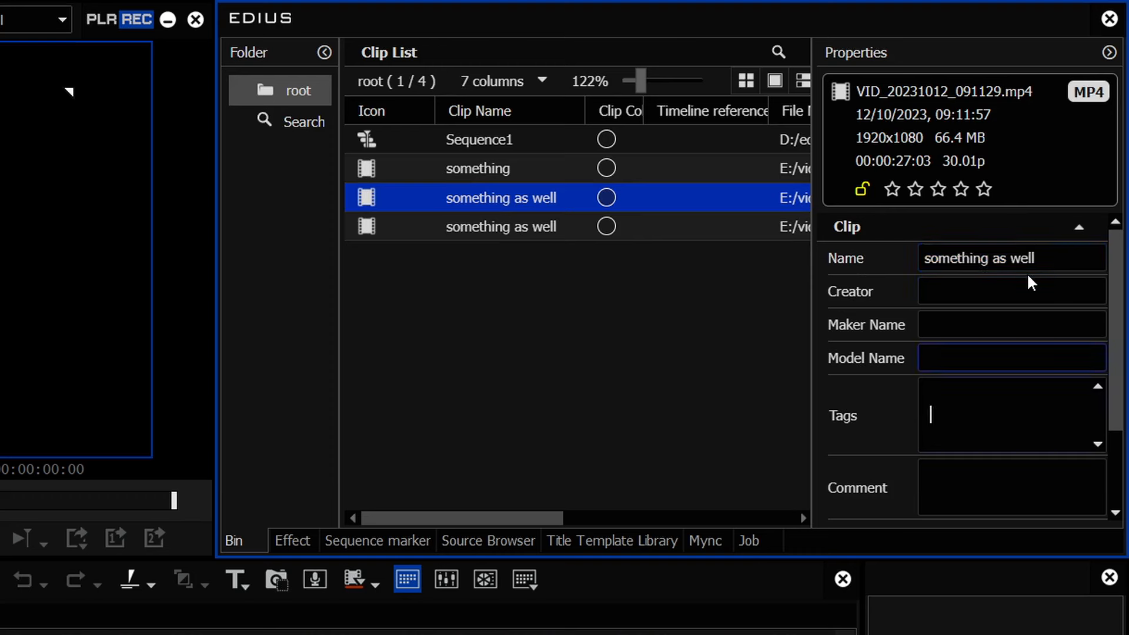
click(500, 226)
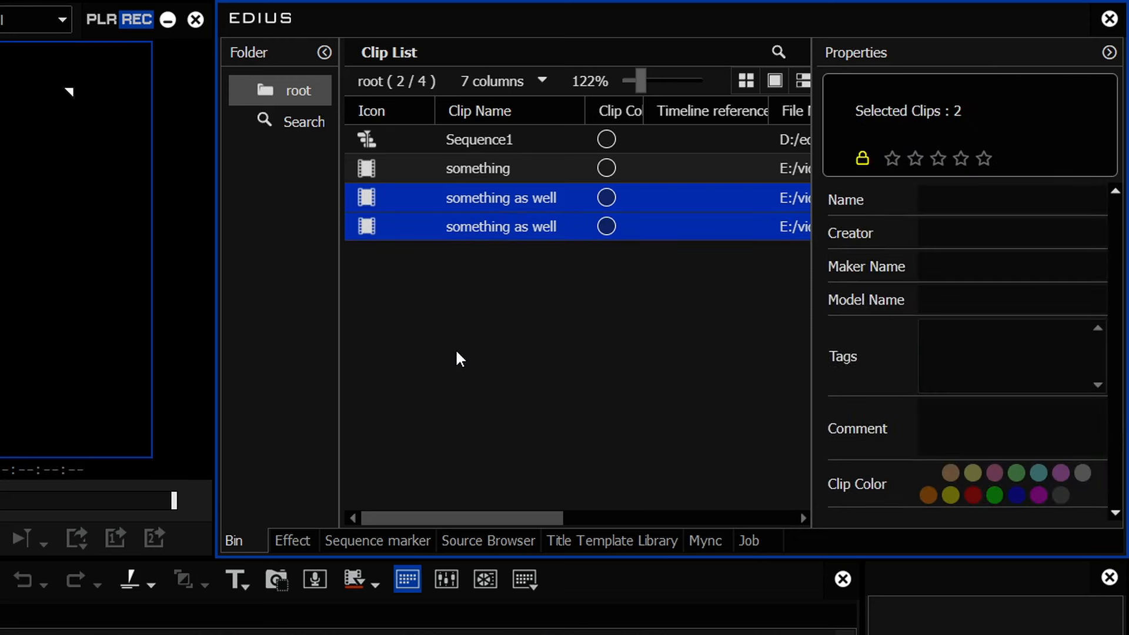
mouse_move(302, 622)
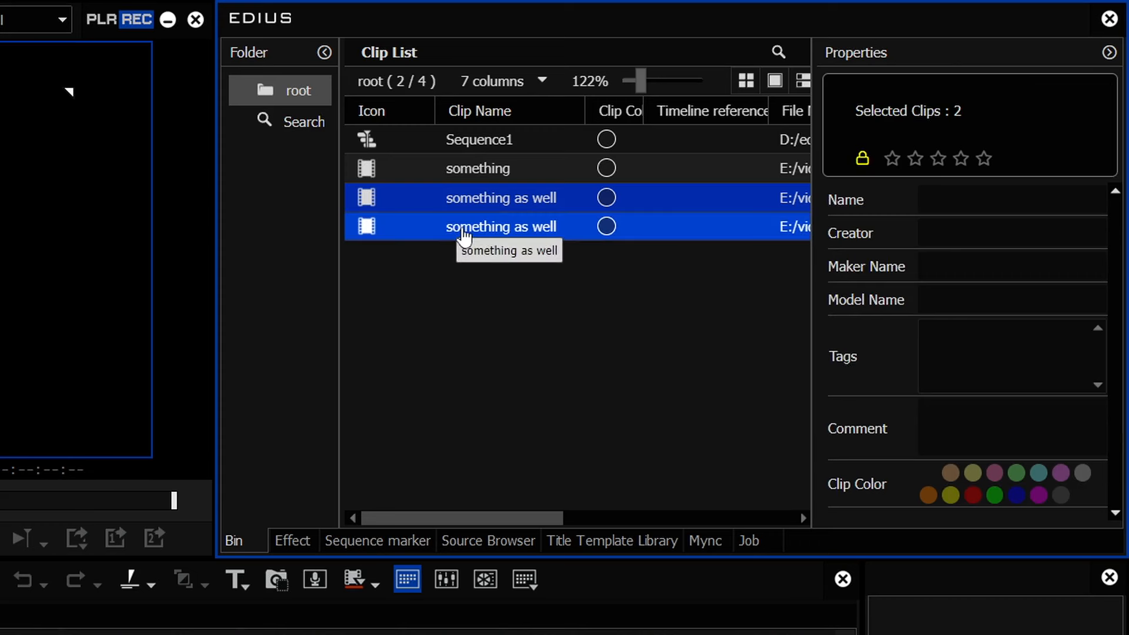
mouse_move(486, 337)
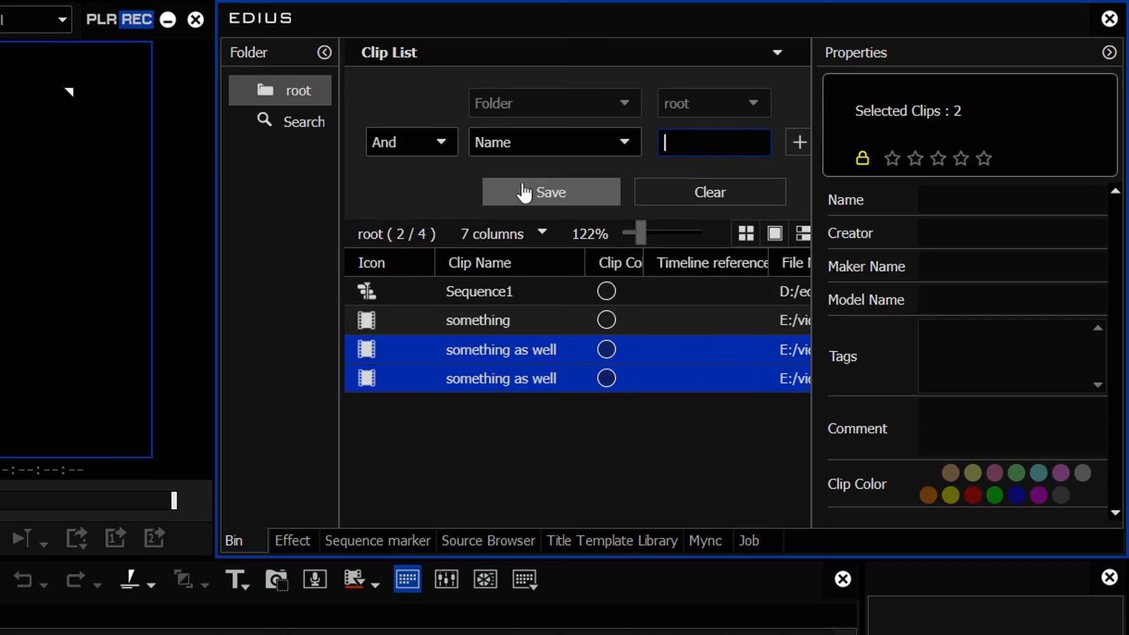
Enter 'well' as the Name filter value to list only the 'something as well' clips
text(well)
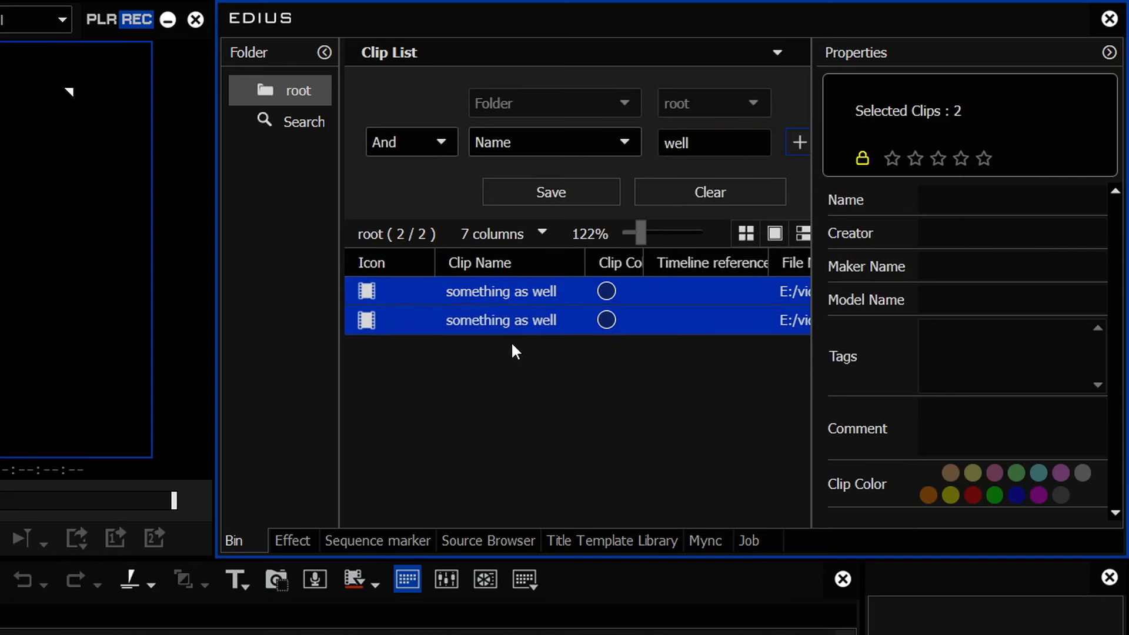
mouse_move(298, 90)
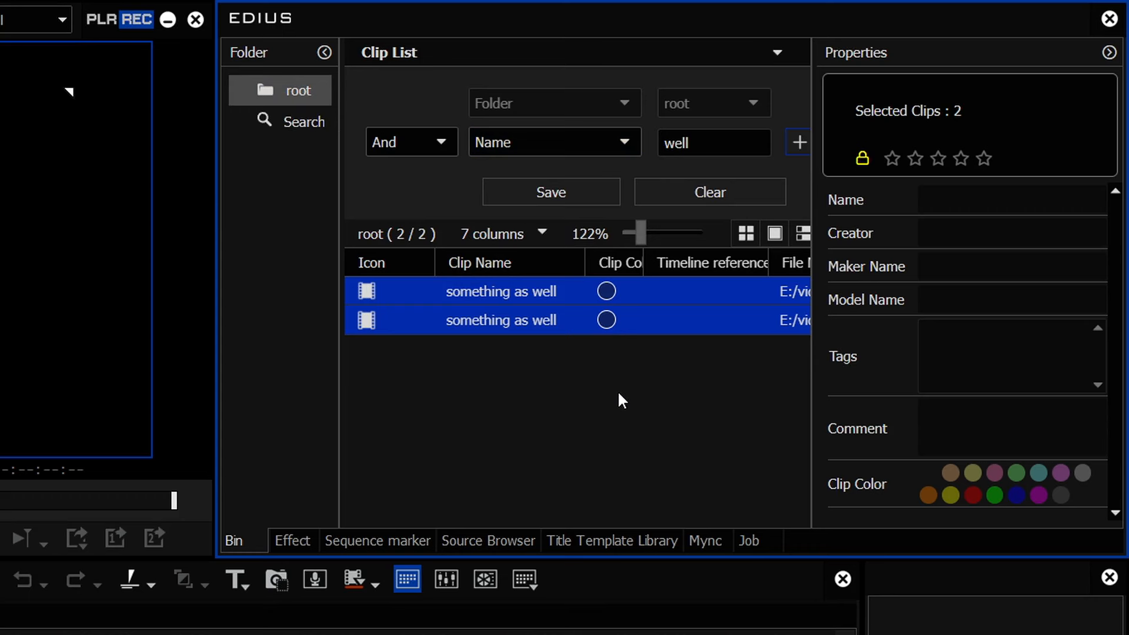
Create new folders under the root bin folder
right_click(298, 90)
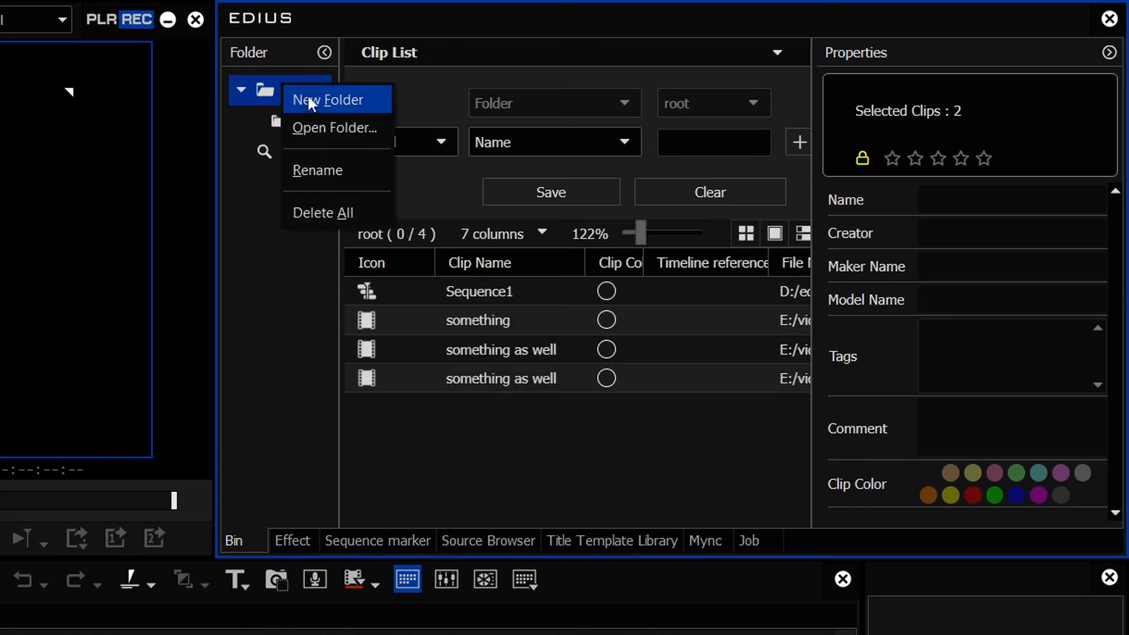
click(327, 100)
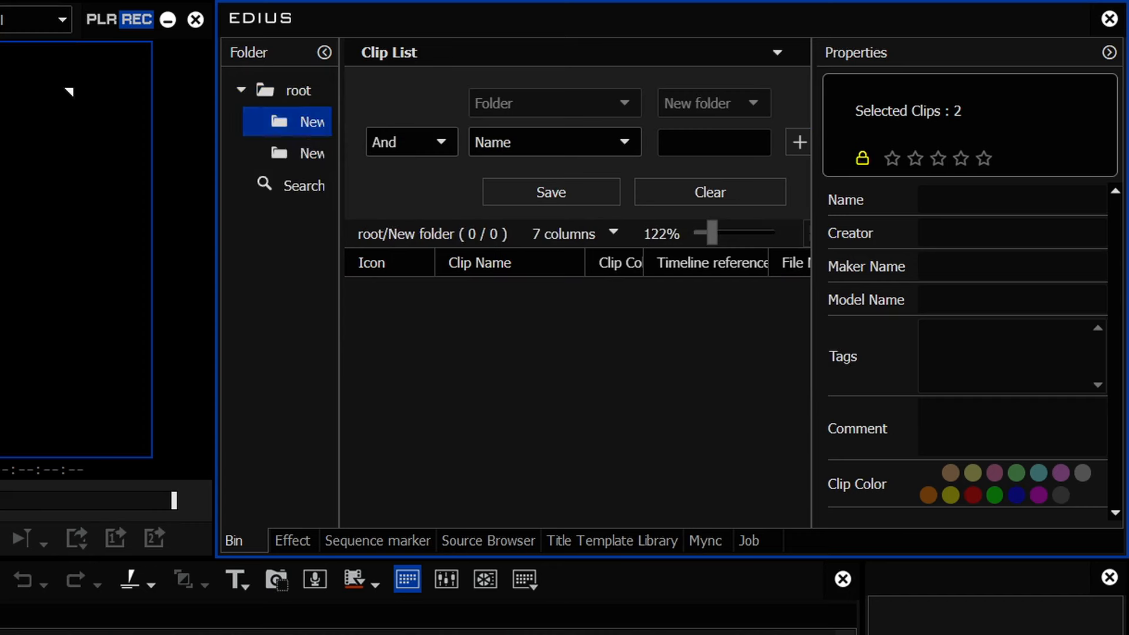
click(313, 153)
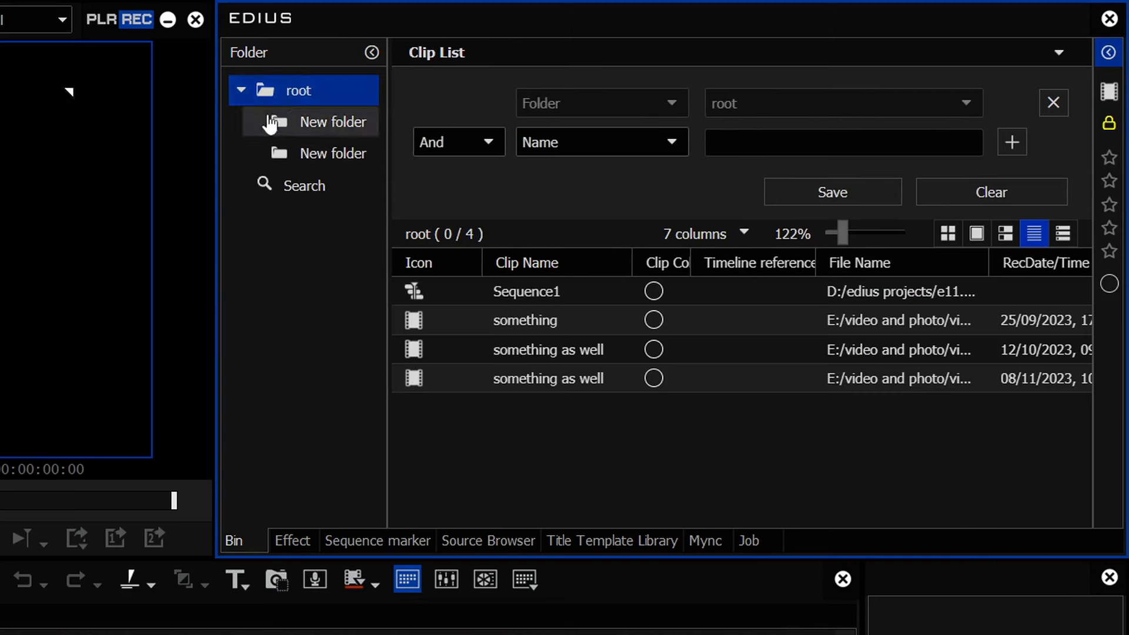
click(299, 90)
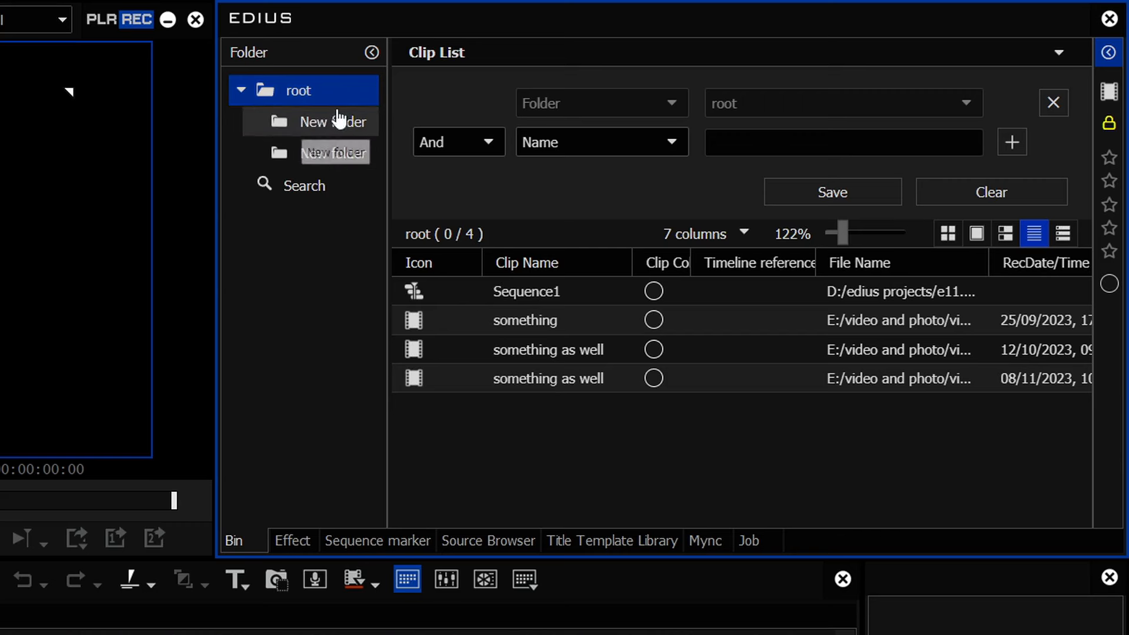
View the first new folder's contents, then return to root's four clips
click(335, 121)
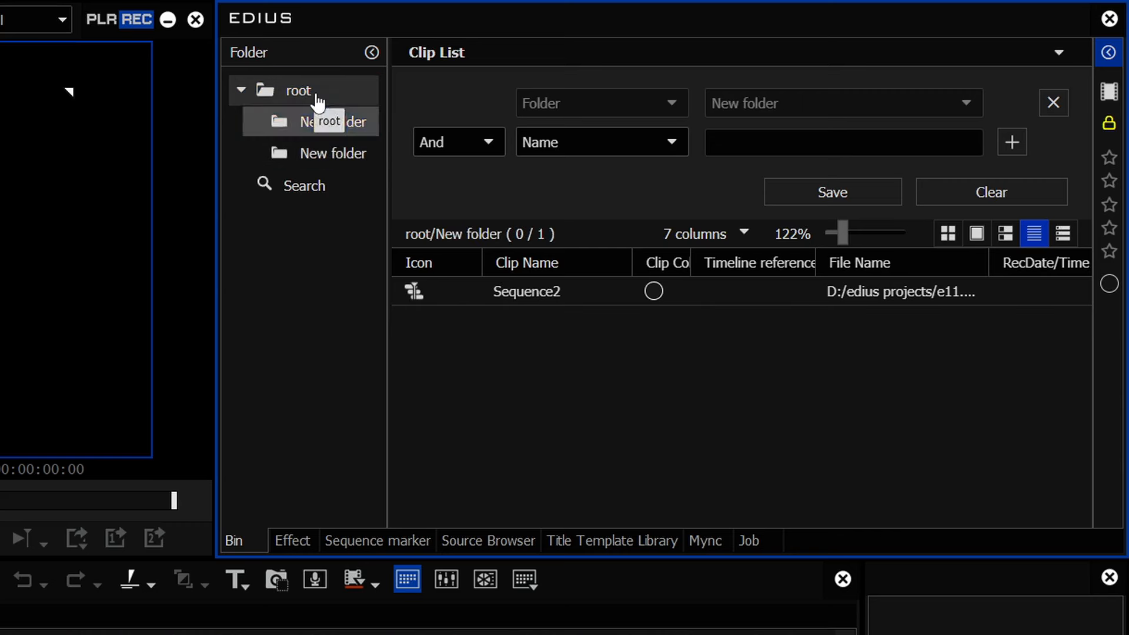
click(298, 90)
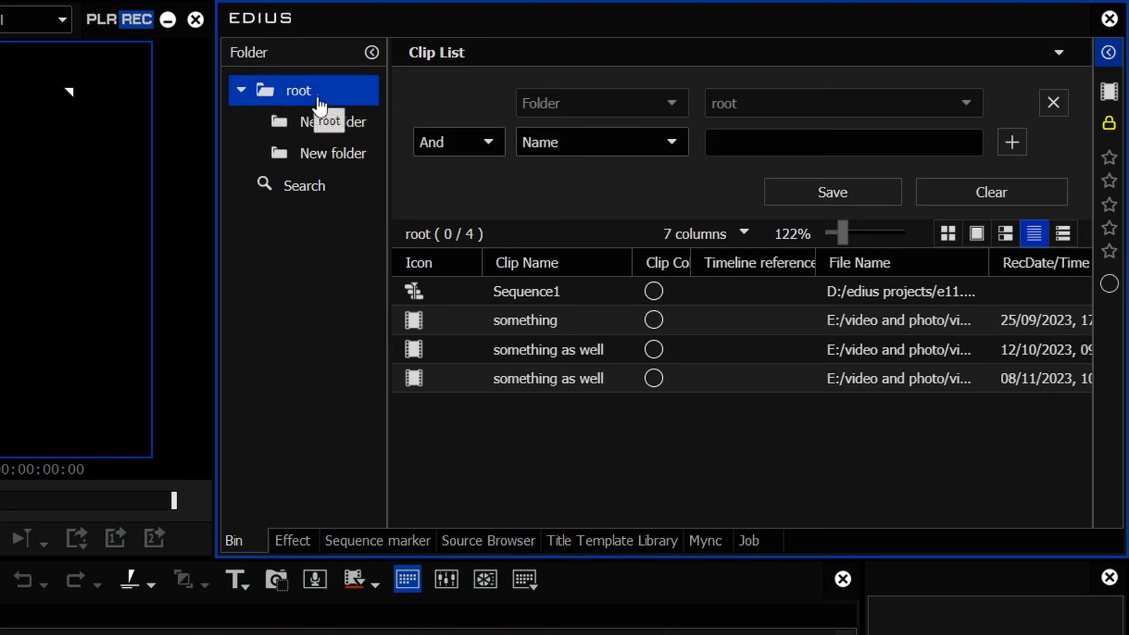
click(843, 139)
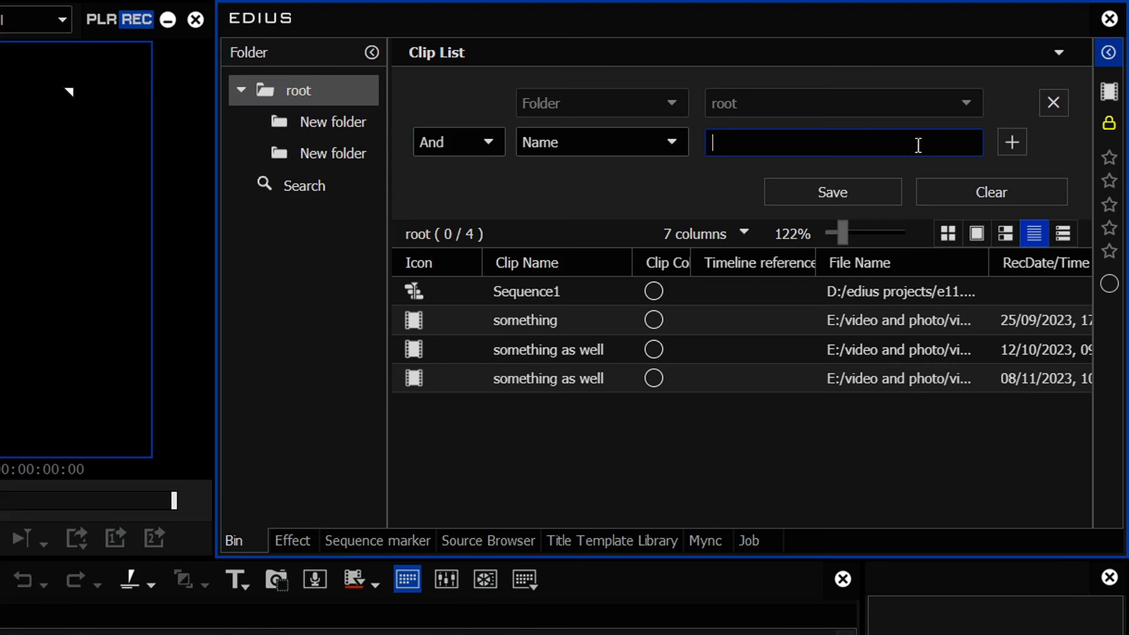
Replace the Folder condition with Type = Timeline Sequence, listing Sequence1, Sequence2 and Sequence3
click(1053, 102)
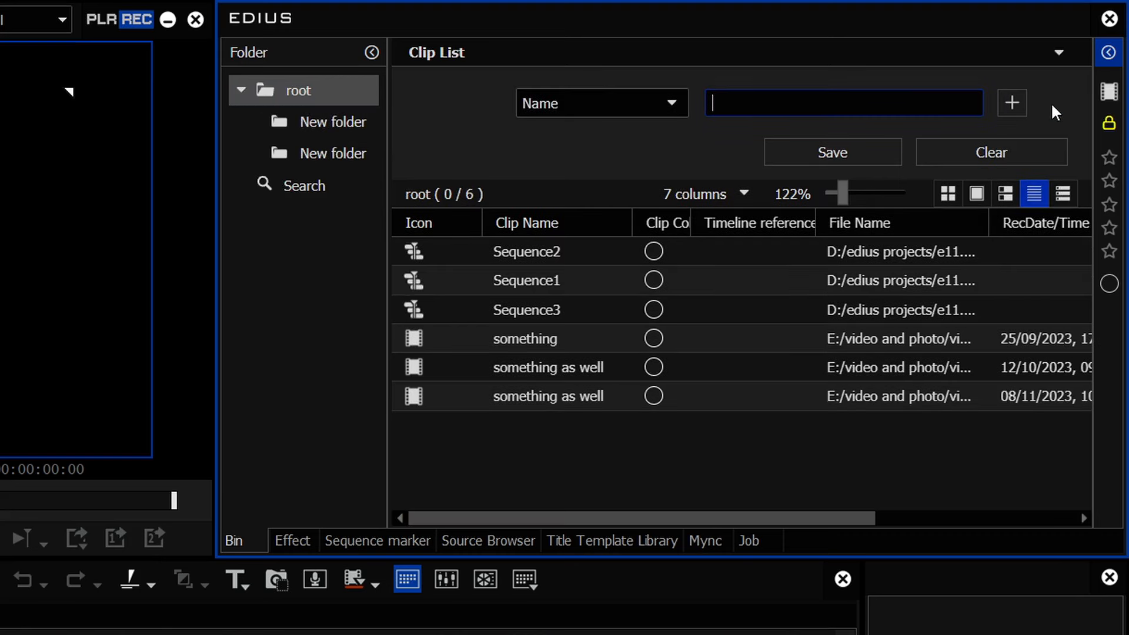
click(599, 103)
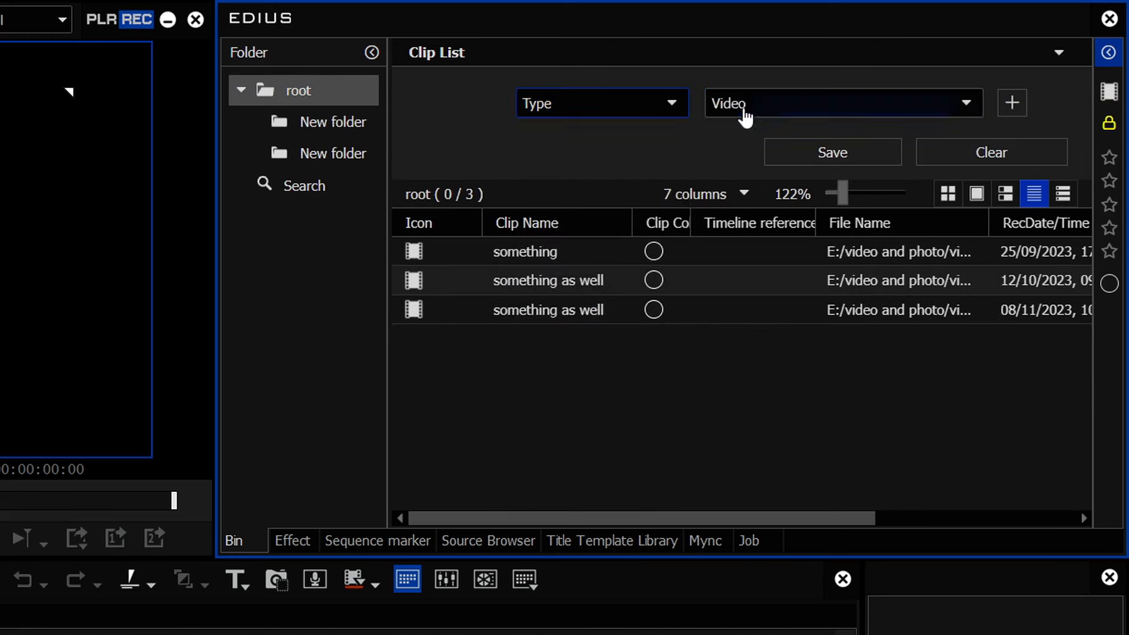
click(841, 103)
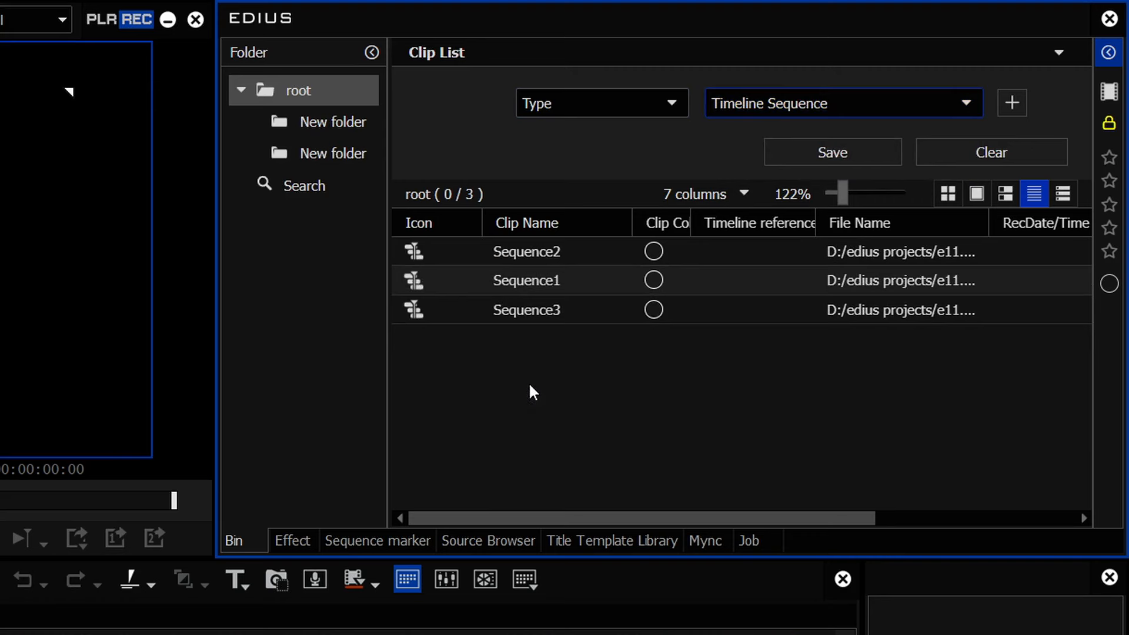
mouse_move(539, 387)
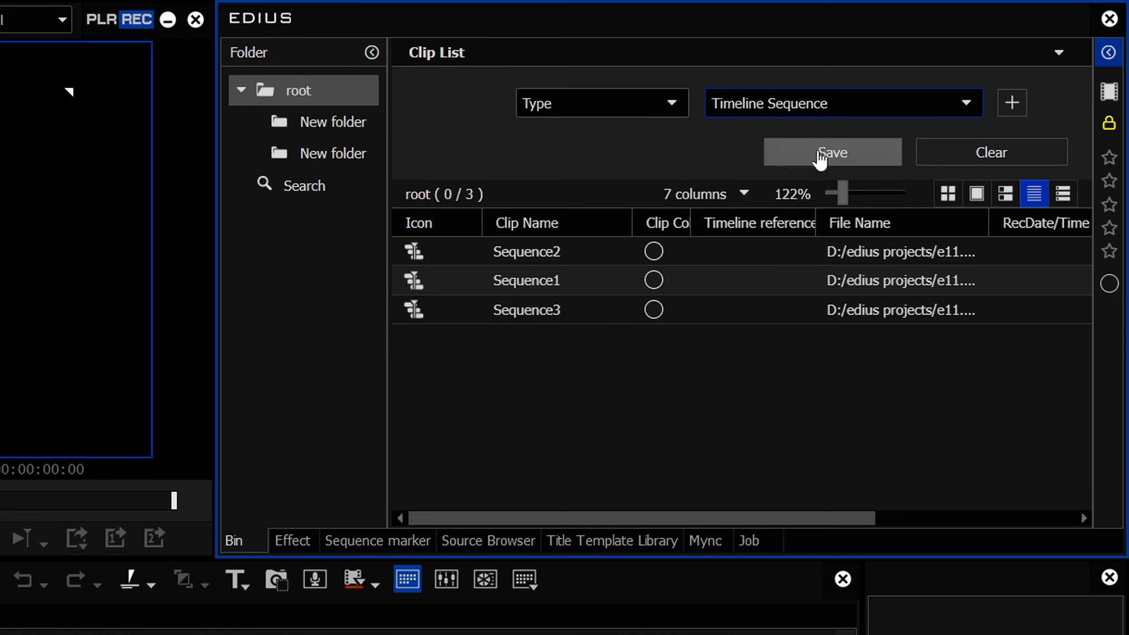
Save the 'Type - Timeline Sequence' search and check it alongside the New folder
click(832, 152)
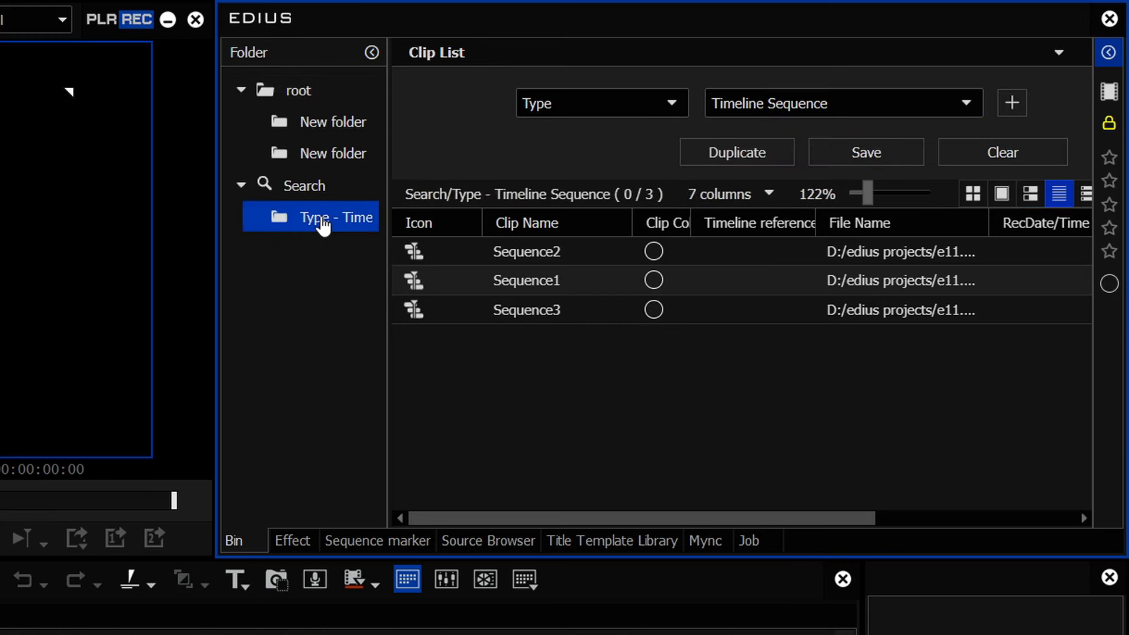
click(335, 121)
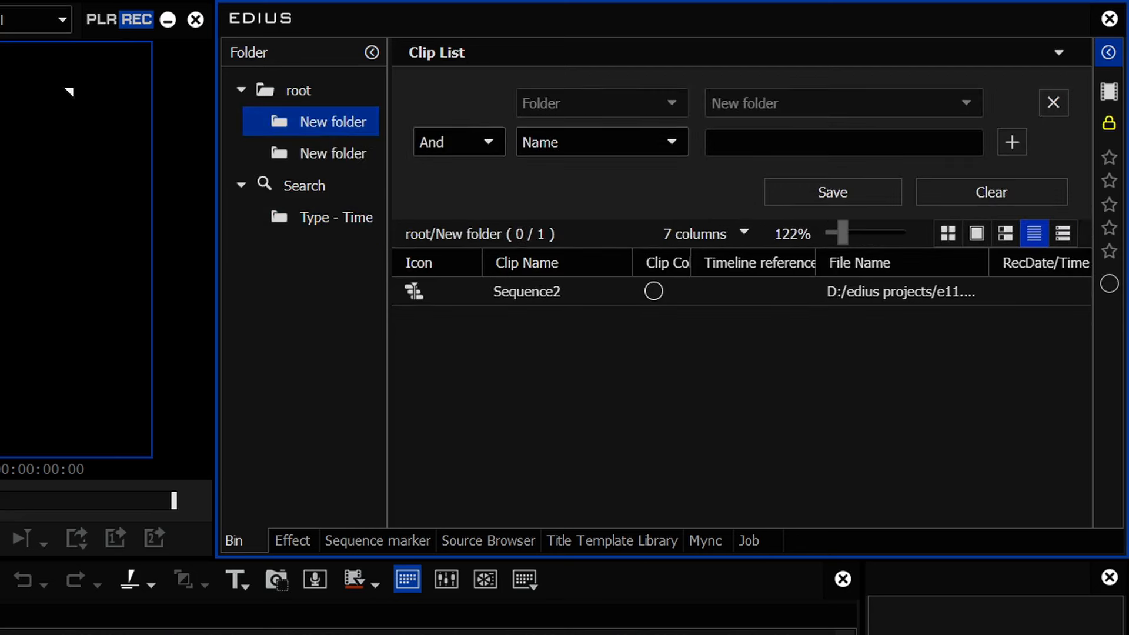
click(336, 217)
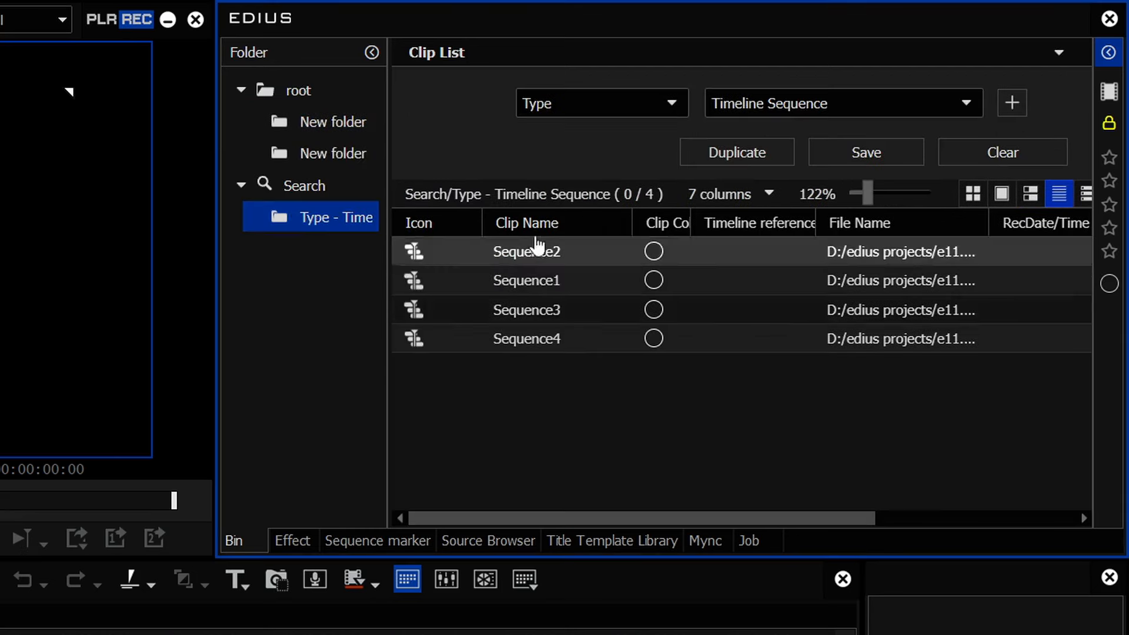
mouse_move(346, 219)
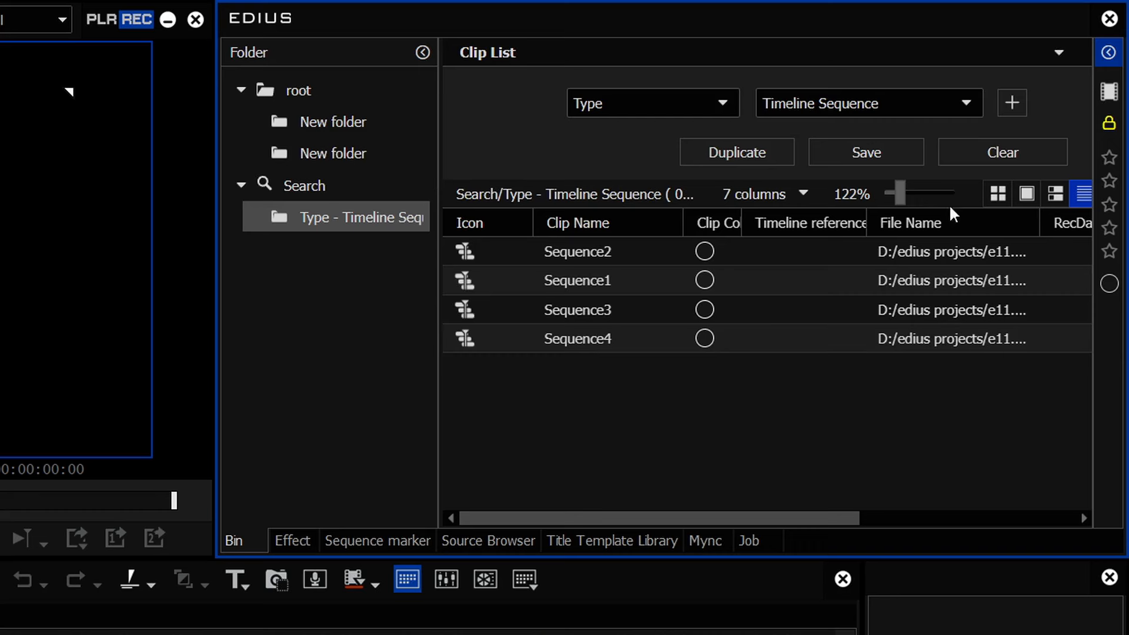
Return to root, remove the folder condition, and close the search panel
click(298, 90)
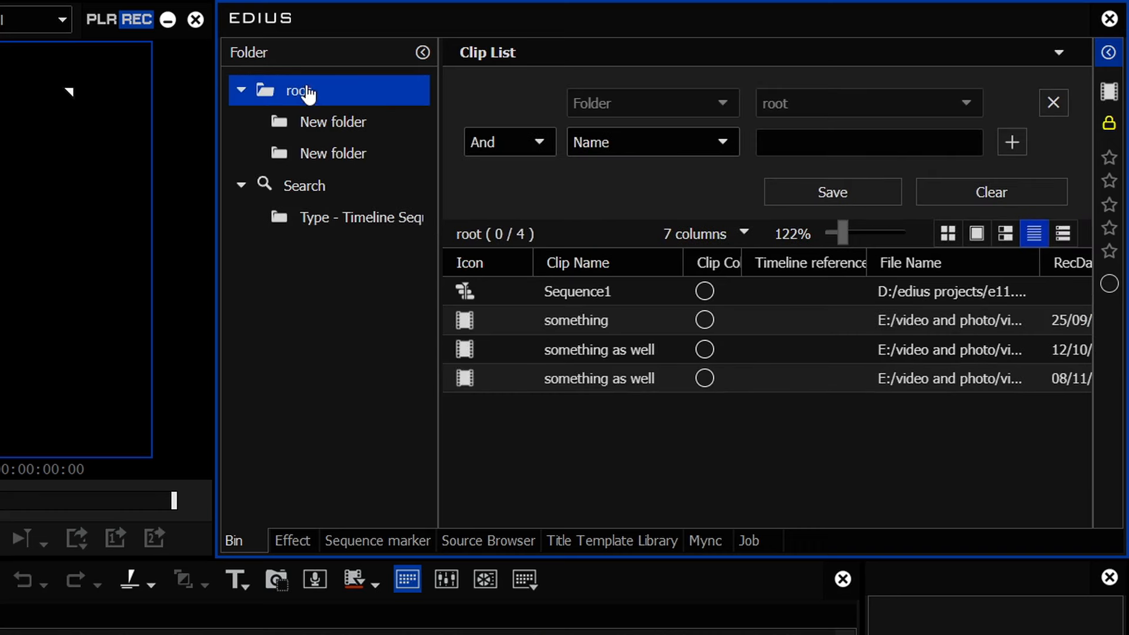
click(868, 142)
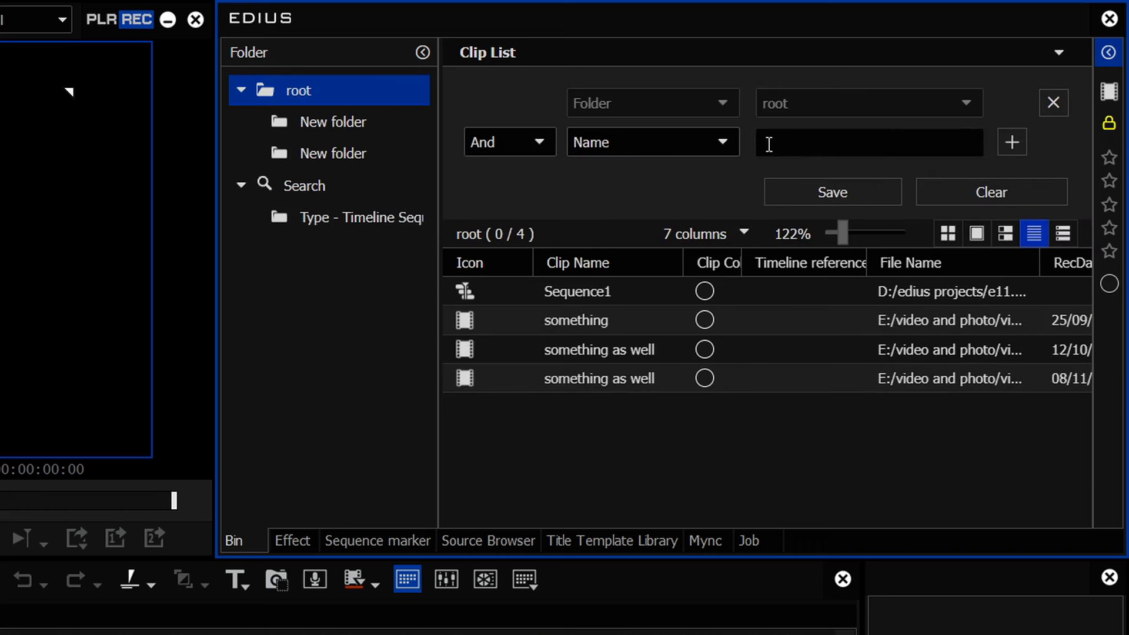
click(1052, 103)
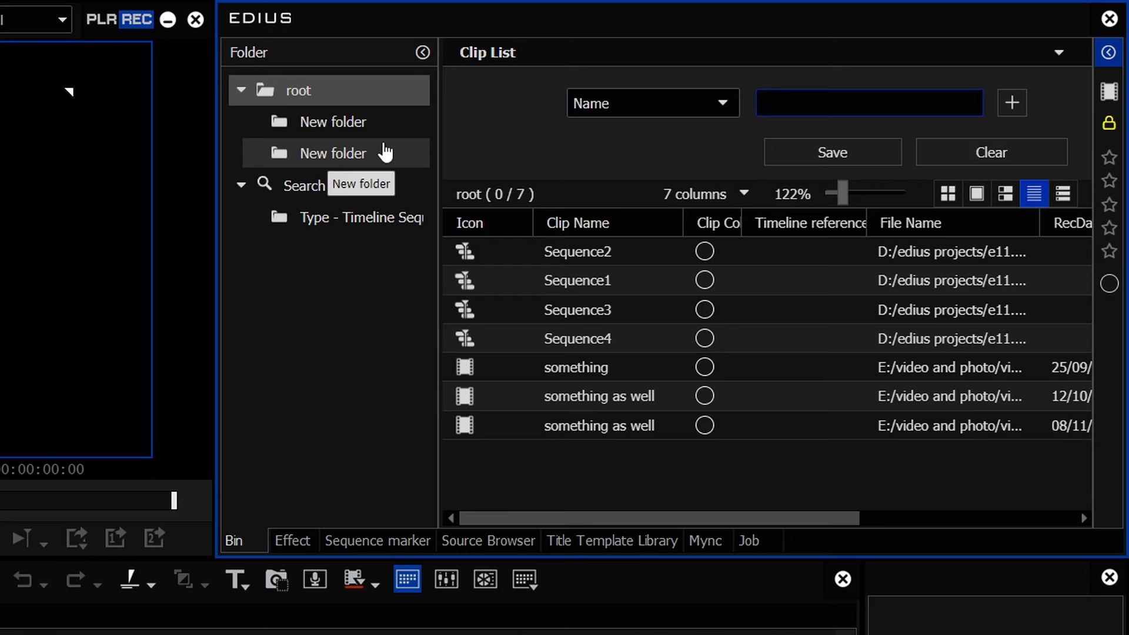
click(868, 103)
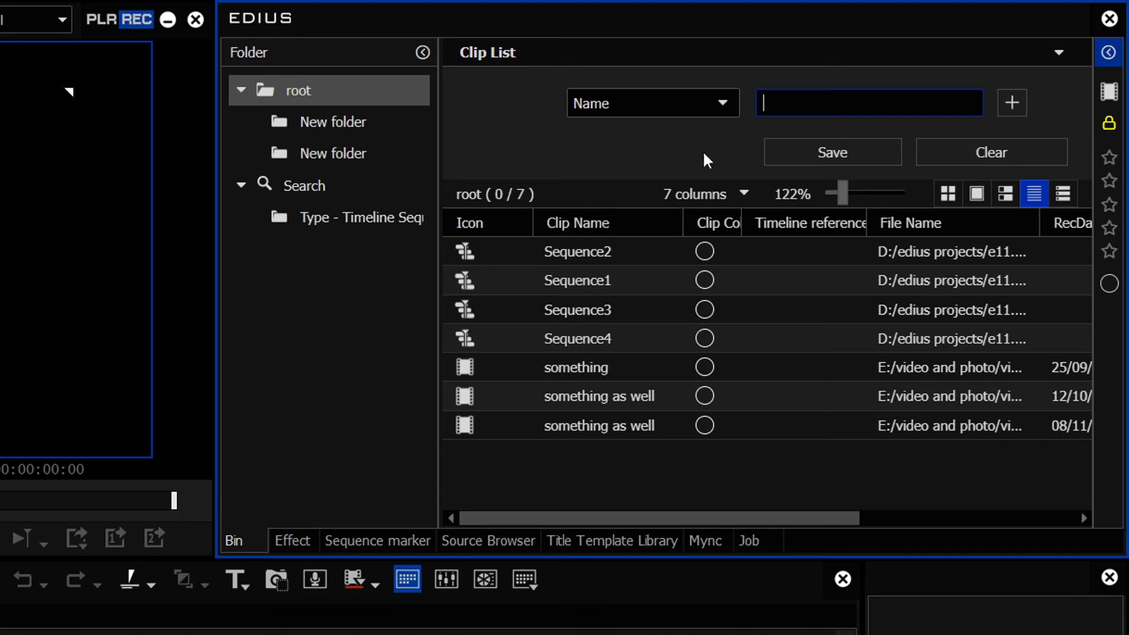
mouse_move(690, 148)
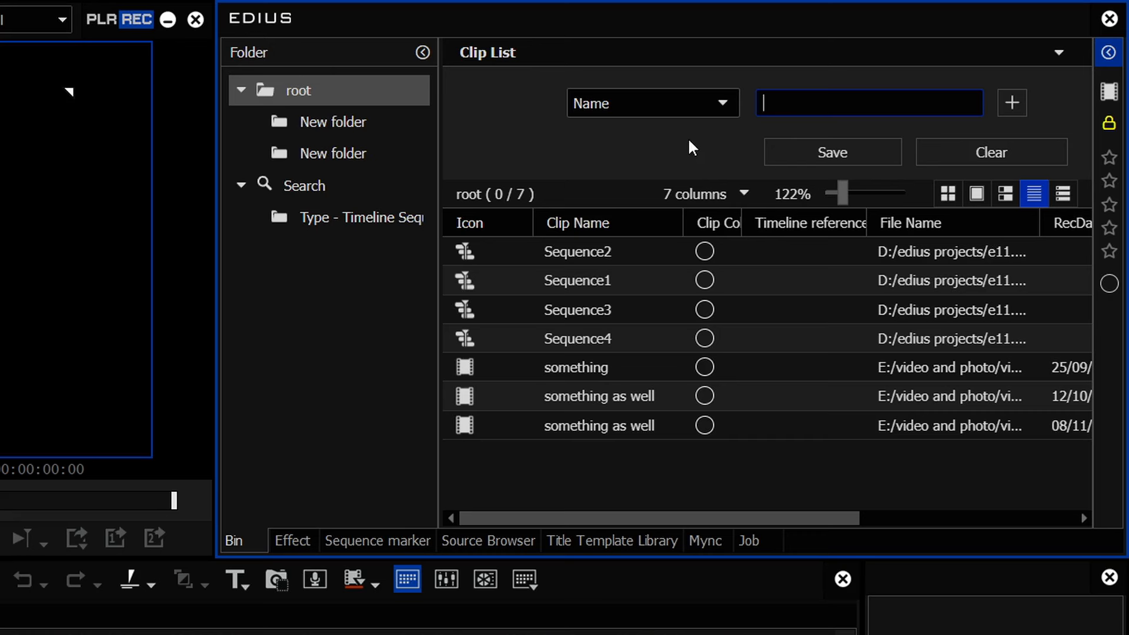
mouse_move(461, 163)
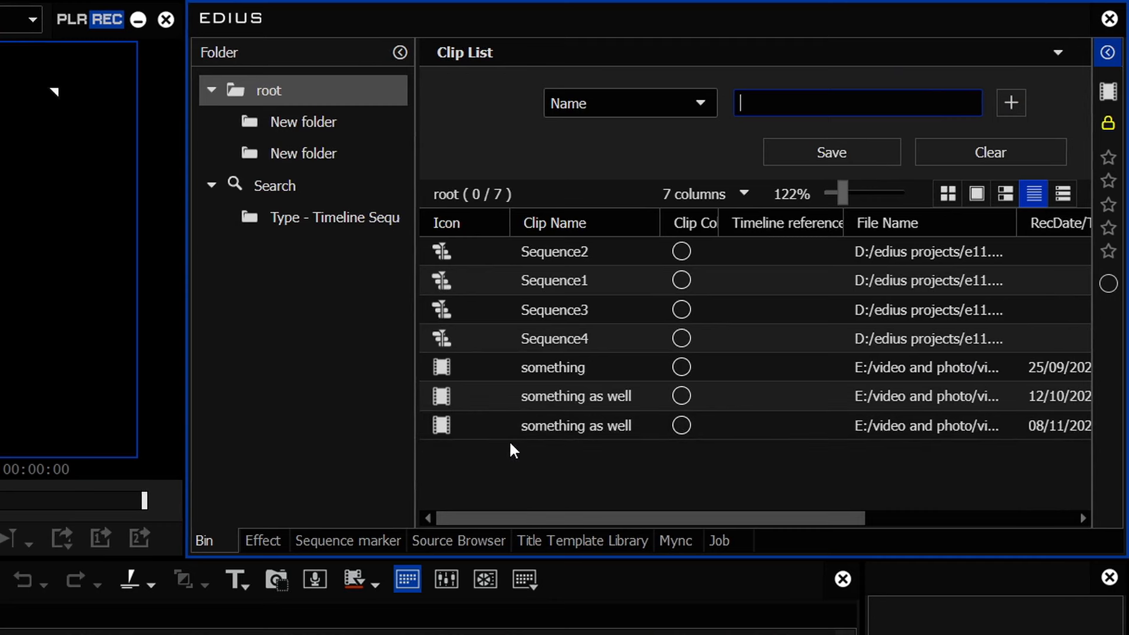
mouse_move(488, 501)
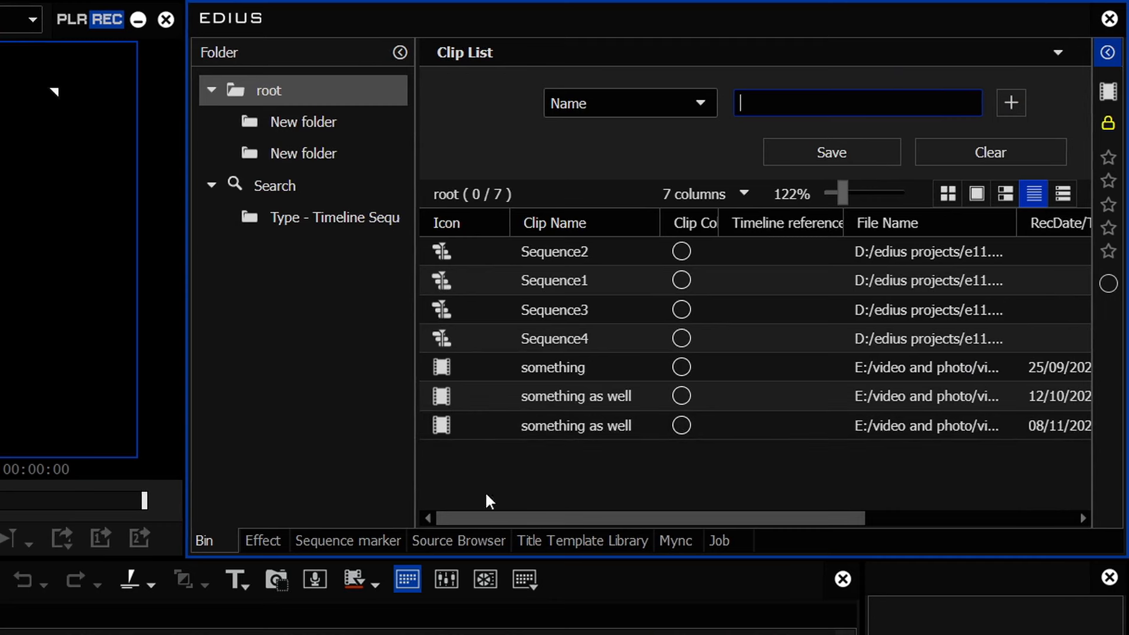
click(1108, 52)
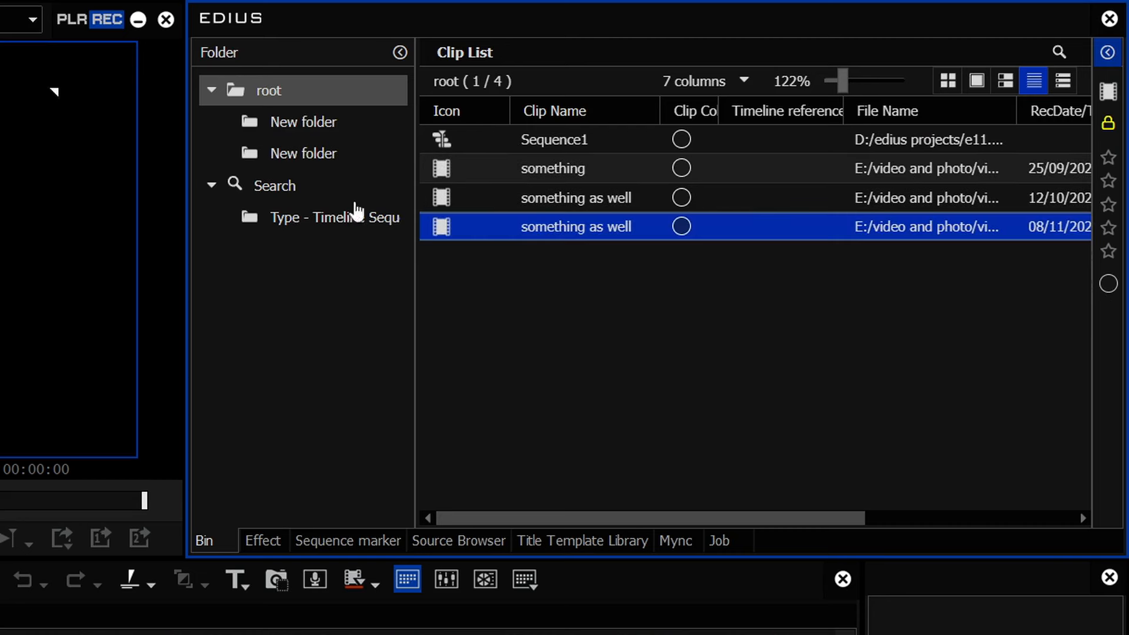
right_click(576, 227)
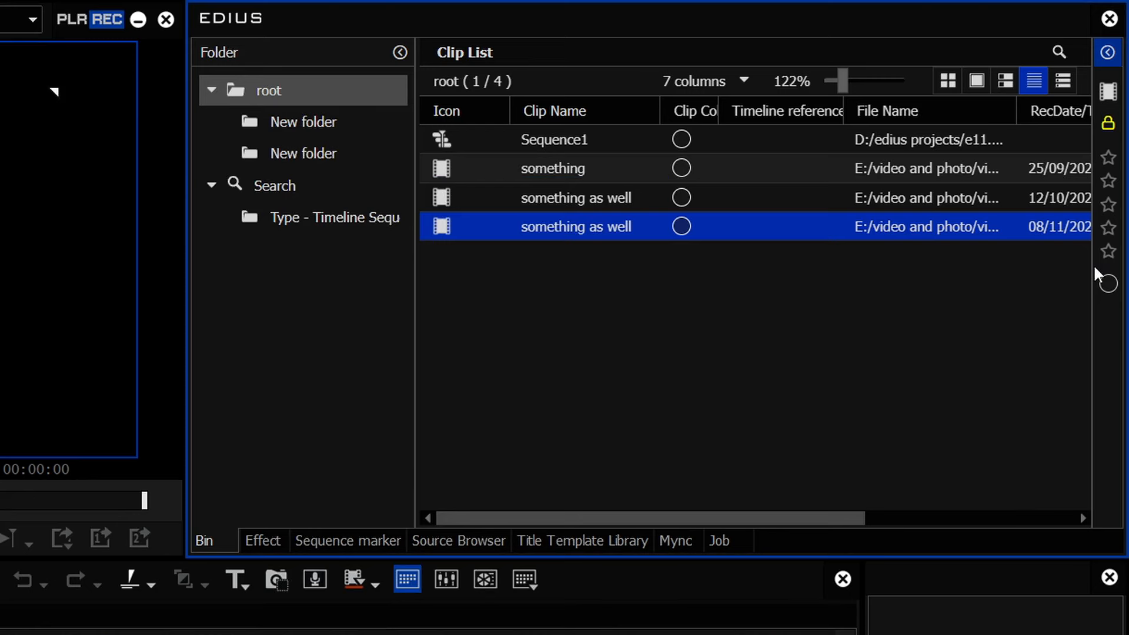
click(1108, 51)
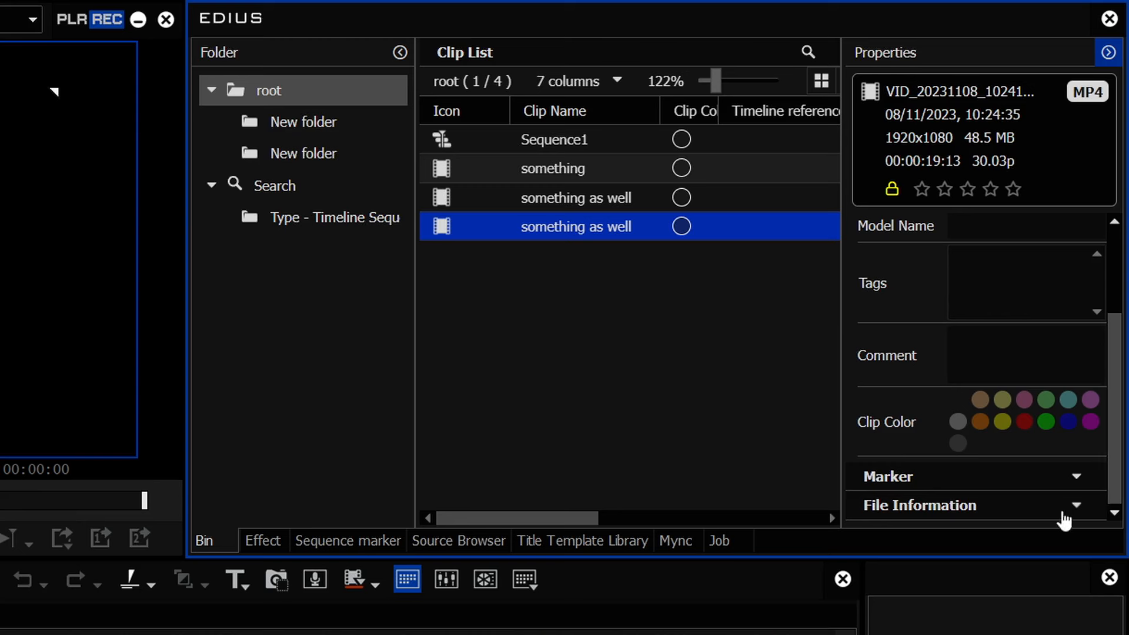
mouse_move(374, 553)
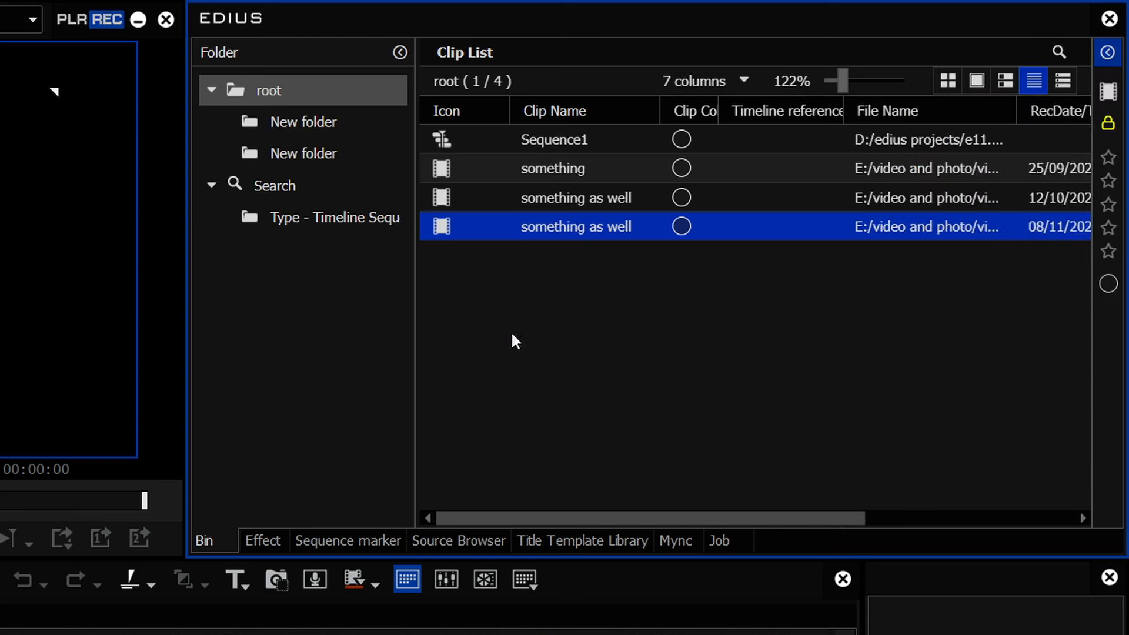
mouse_move(481, 308)
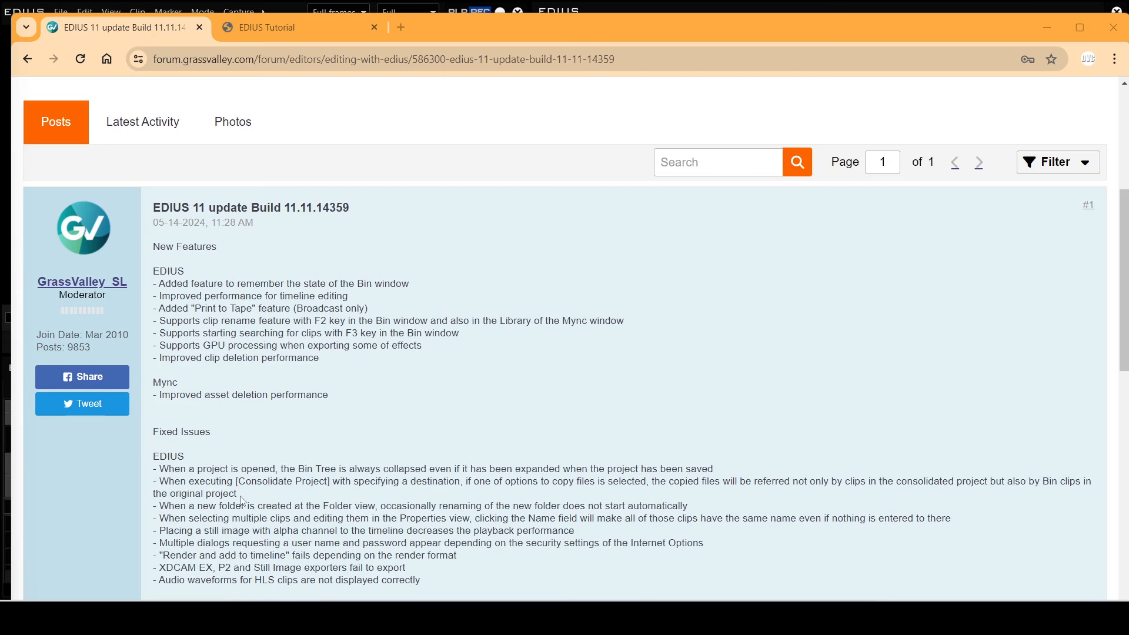
Read the Grass Valley forum release notes for EDIUS 11 Build 11.11.14359
drag(154, 481, 236, 493)
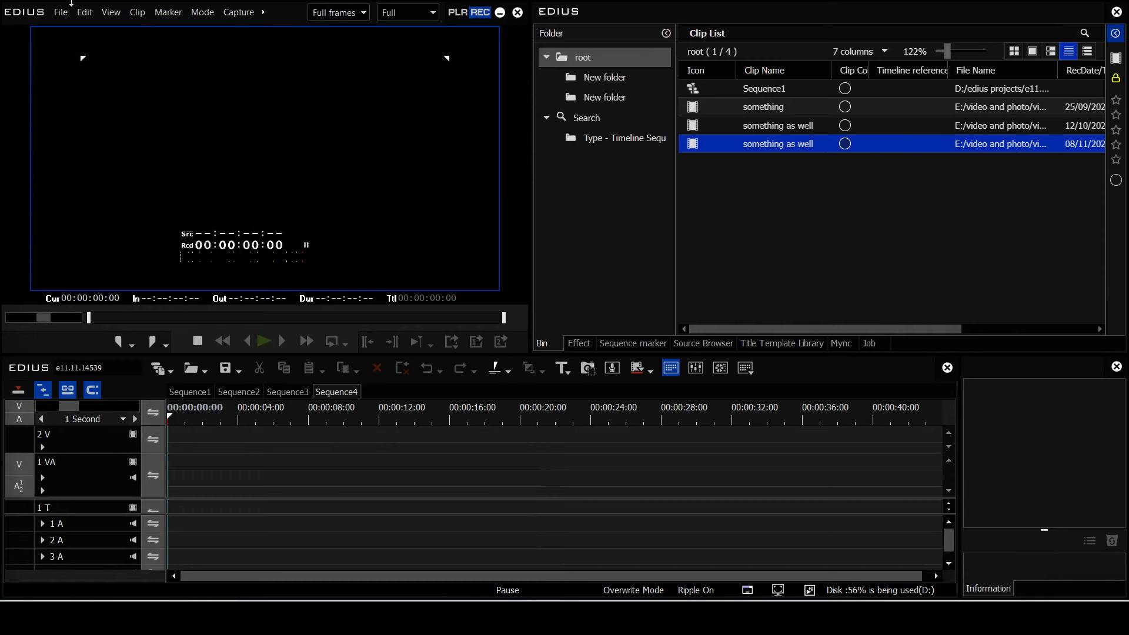
Set Consolidate Project to save the project to D:\test\New folder
click(61, 13)
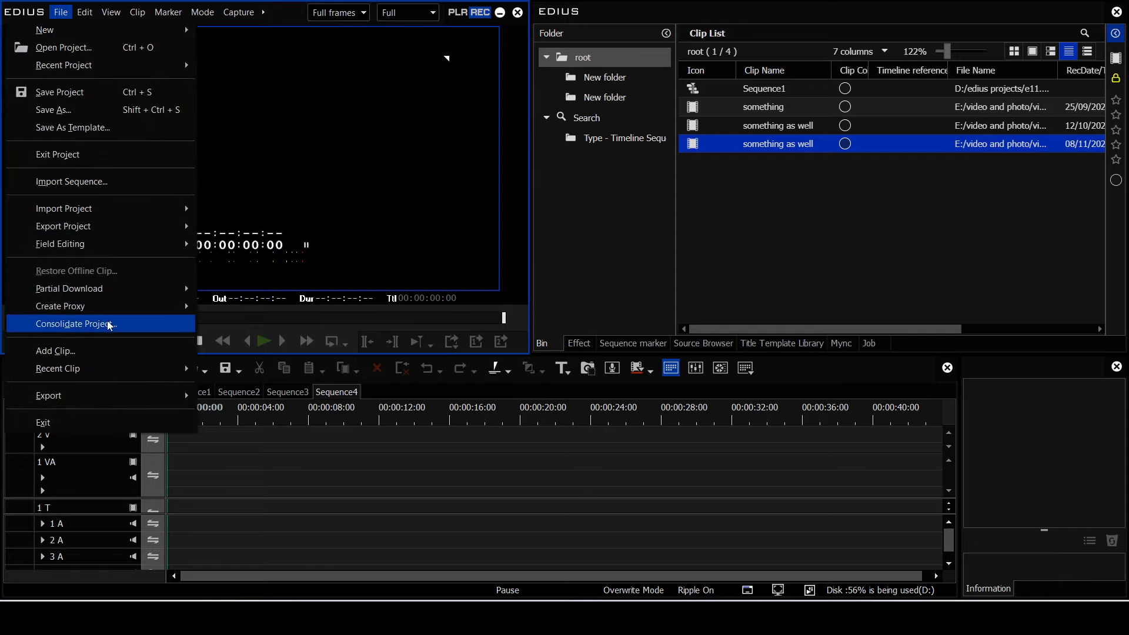
click(74, 324)
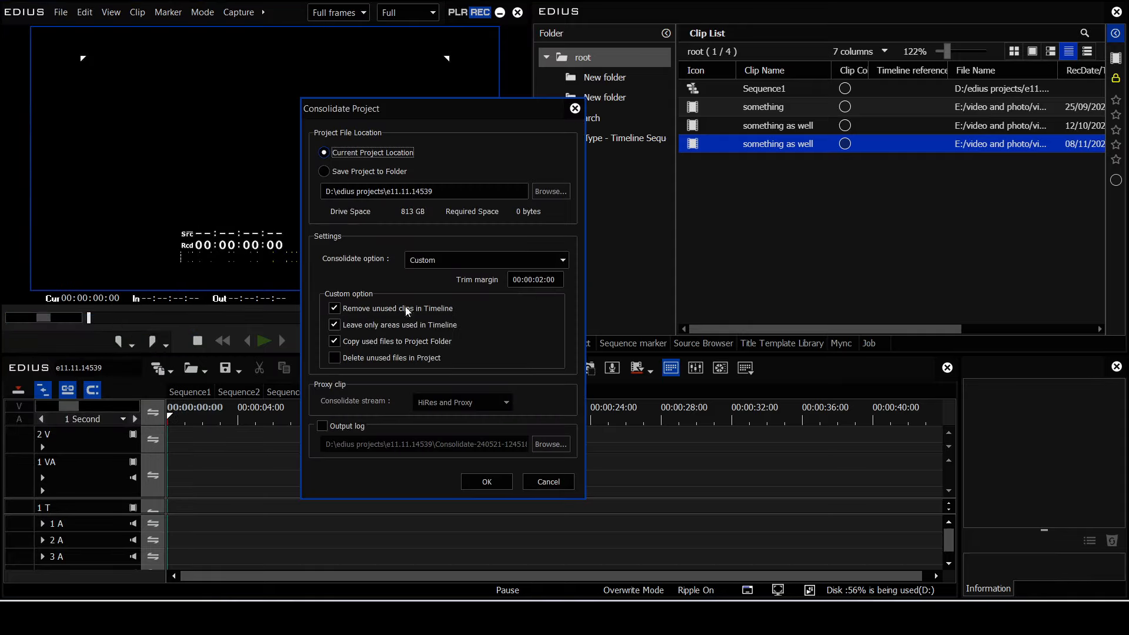
click(486, 260)
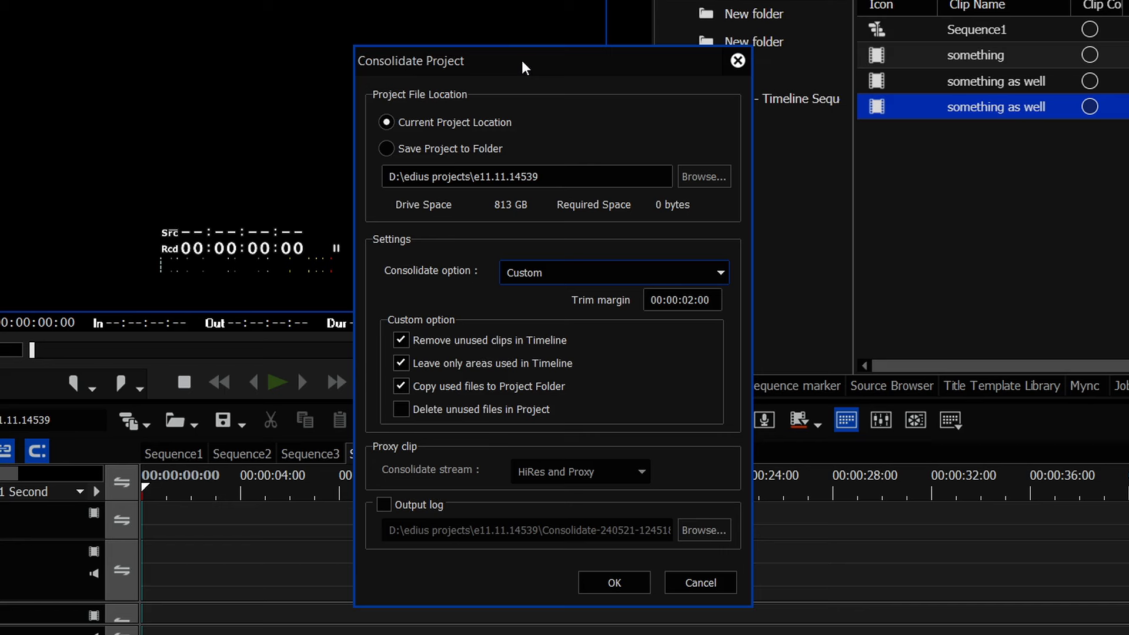
mouse_move(531, 305)
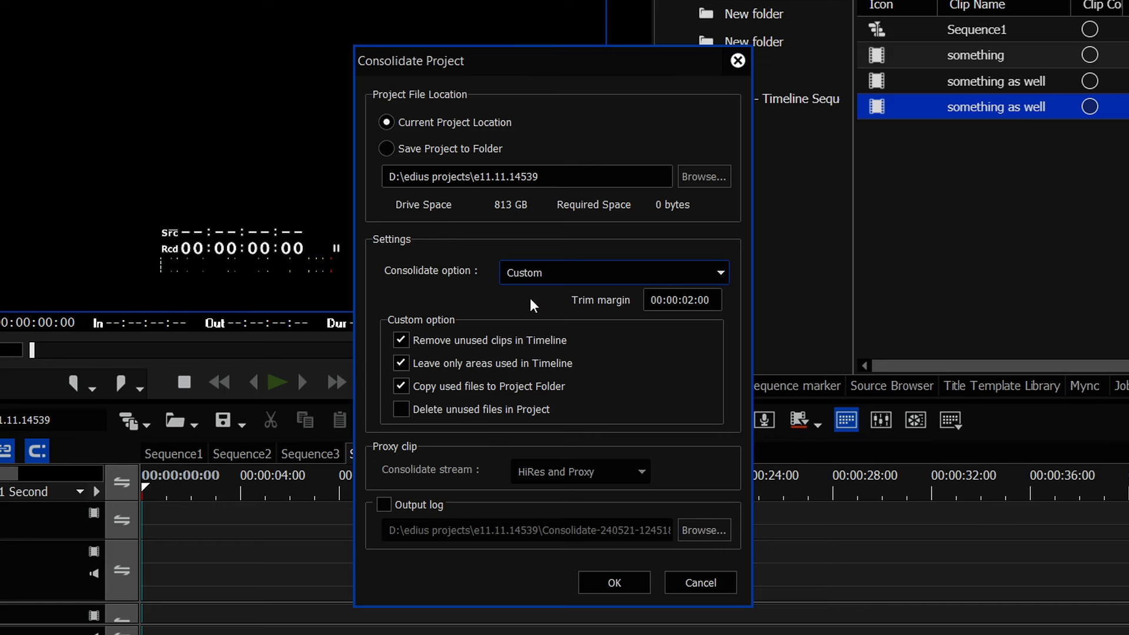
mouse_move(454, 277)
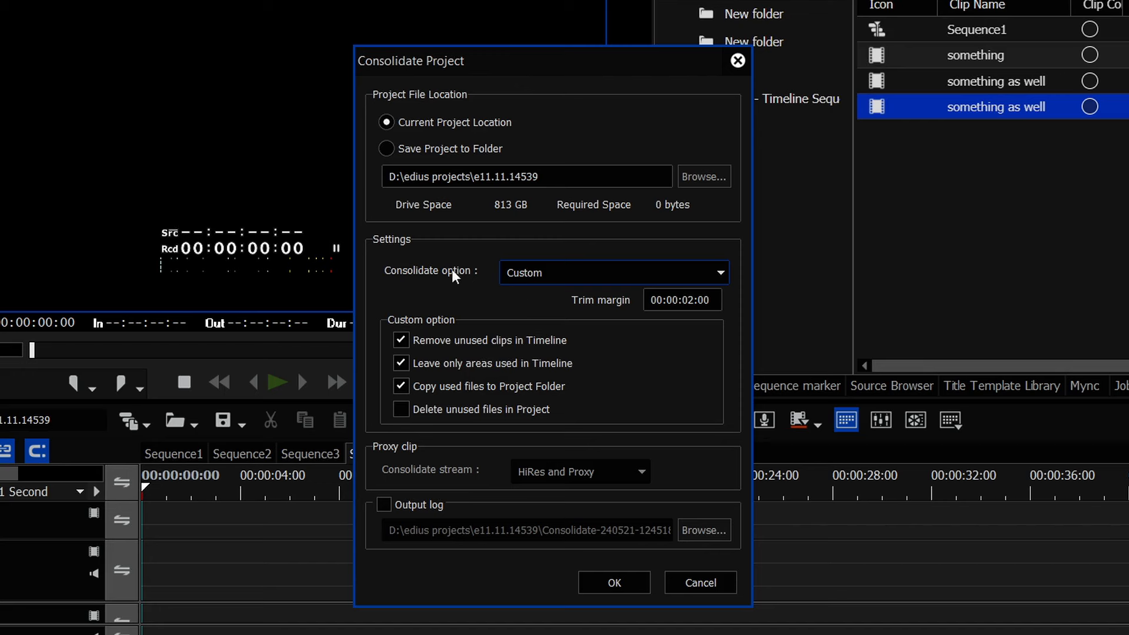
mouse_move(545, 279)
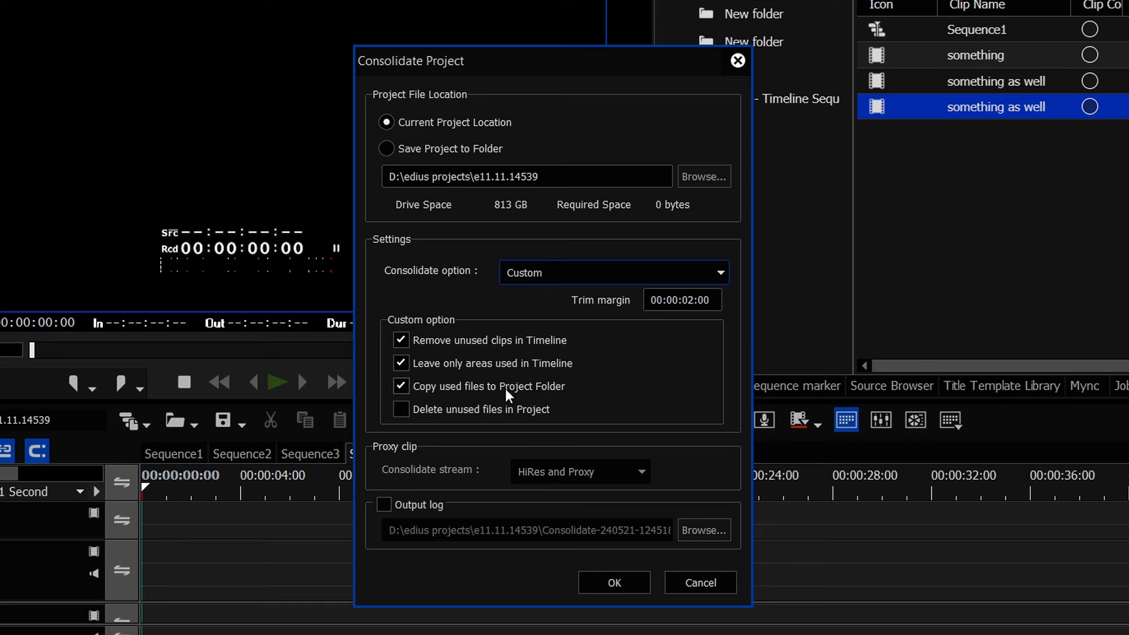
mouse_move(447, 77)
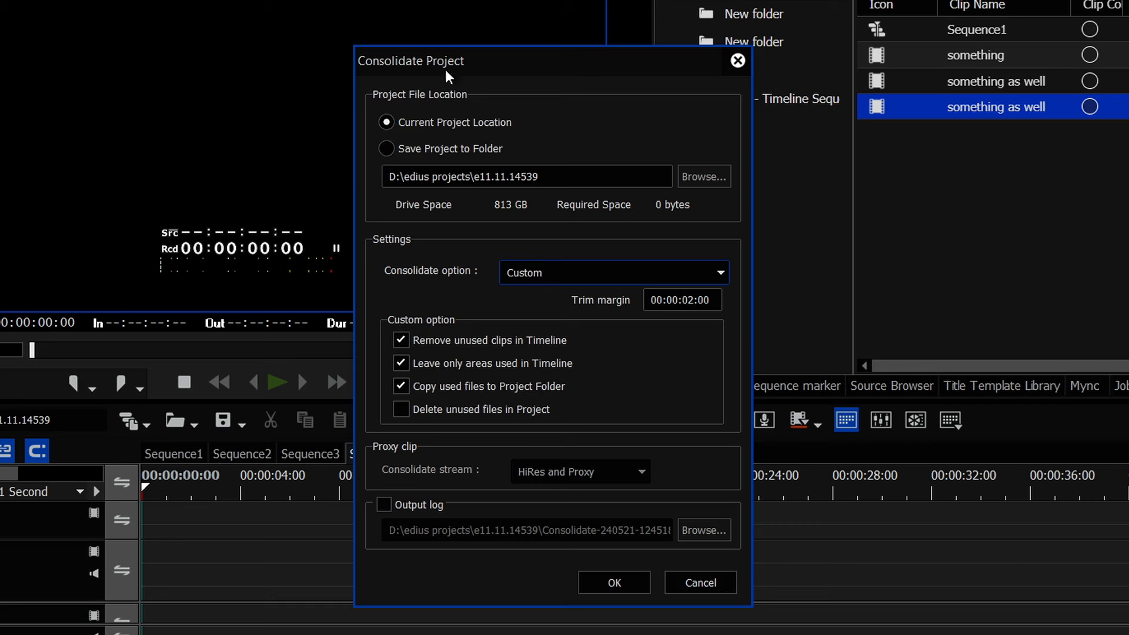
click(613, 273)
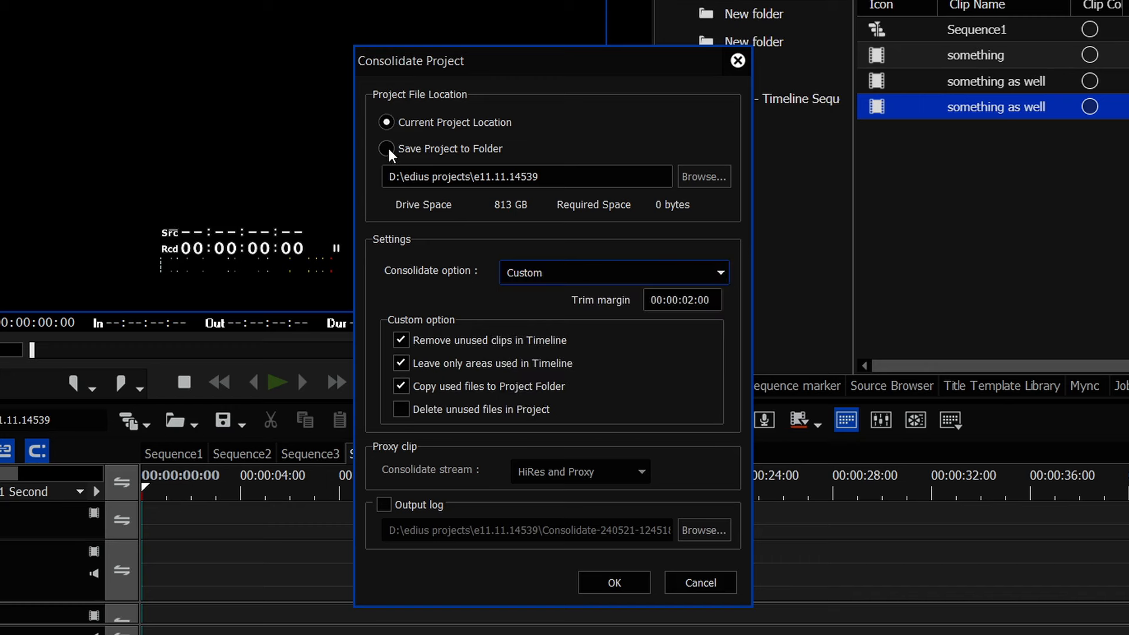
click(387, 149)
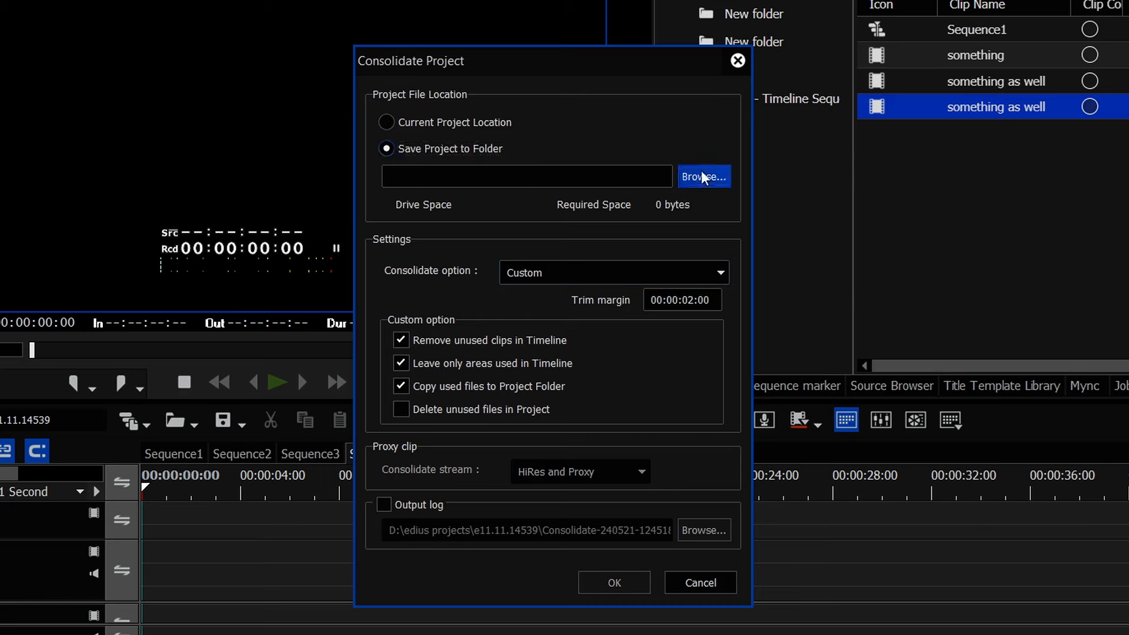
click(703, 176)
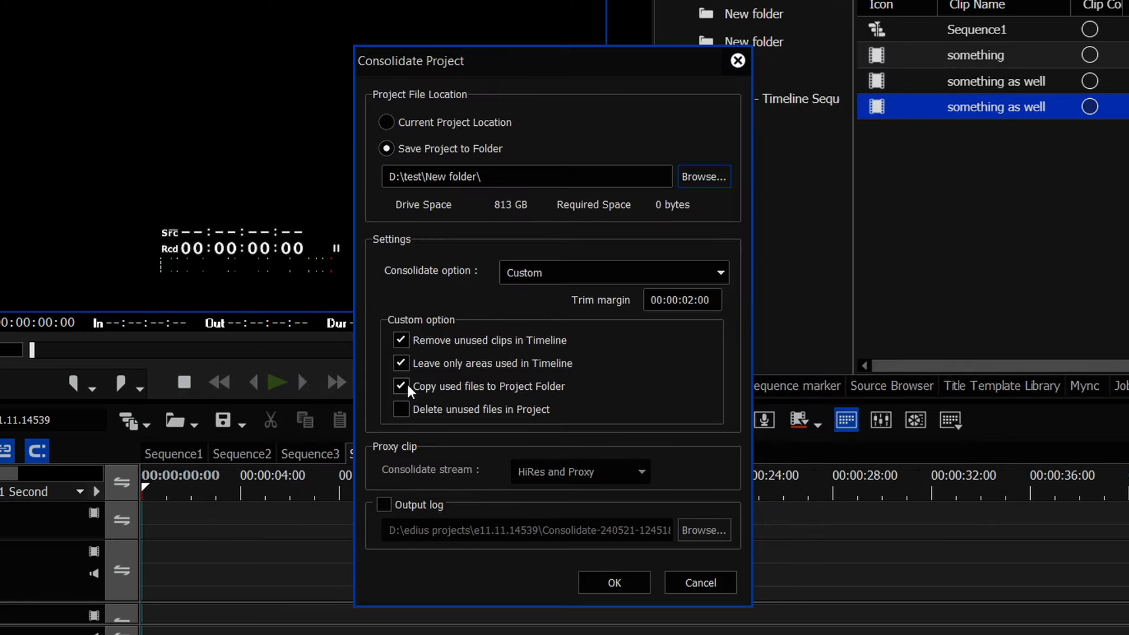
mouse_move(523, 389)
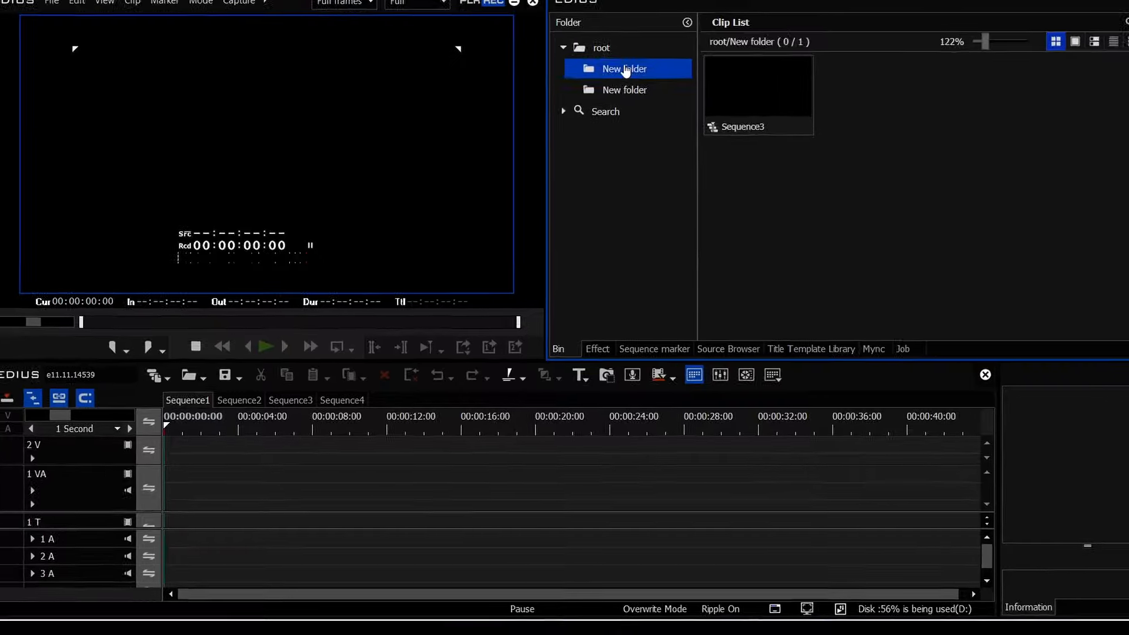
Consolidate again at the current project location with Copy used files checked
click(582, 57)
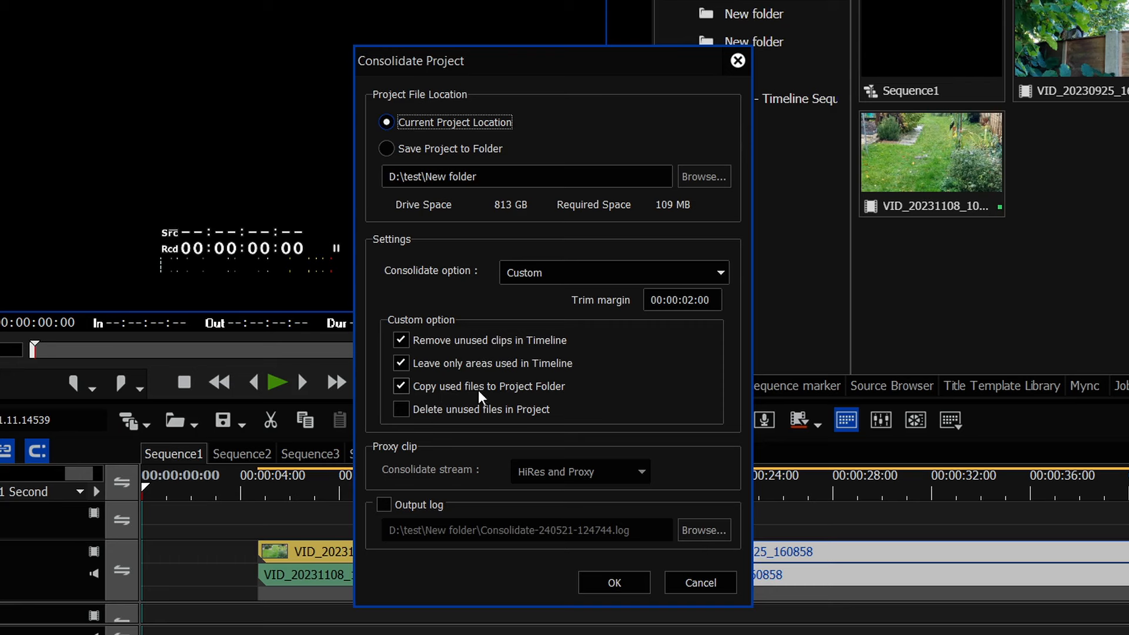
mouse_move(438, 504)
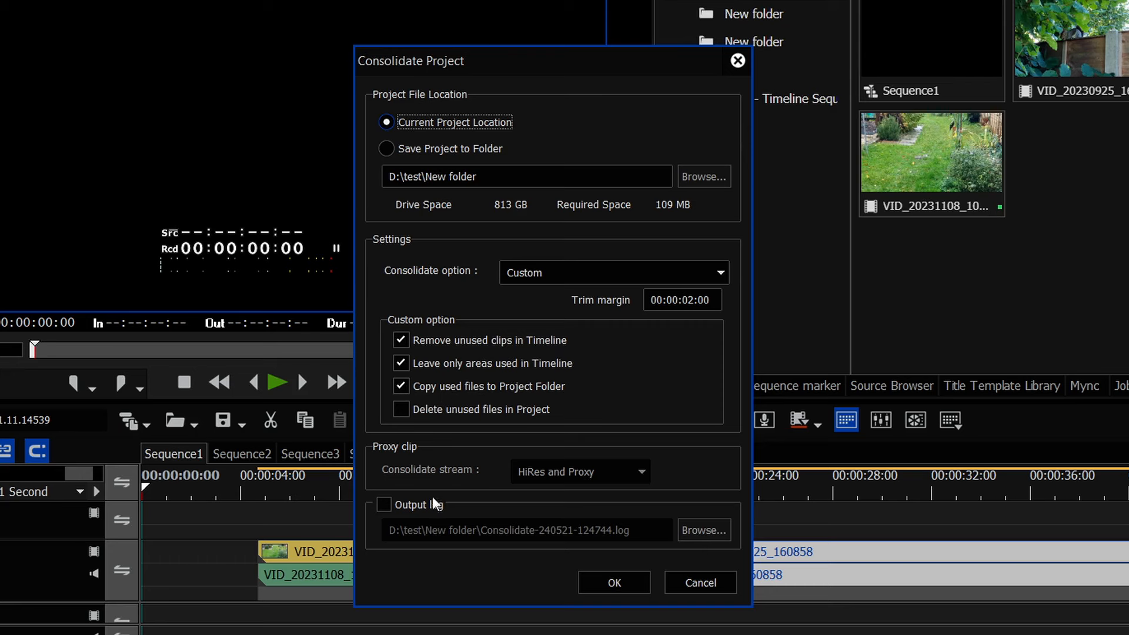
click(613, 582)
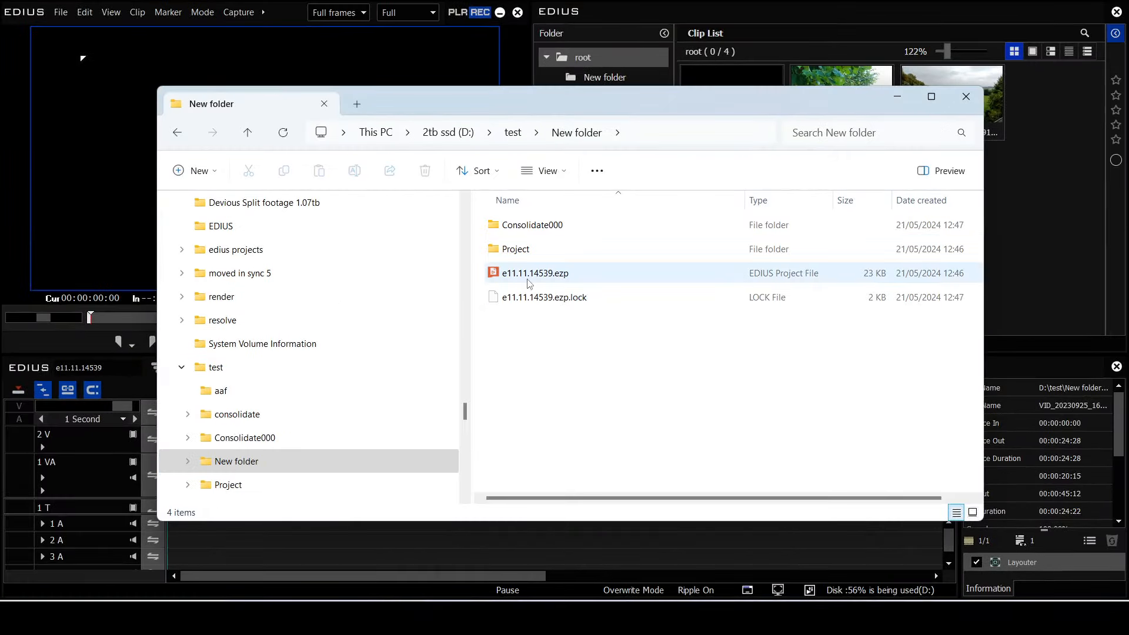
Open Consolidate000\CopyFiles and select the copied MP4 clips
double_click(532, 224)
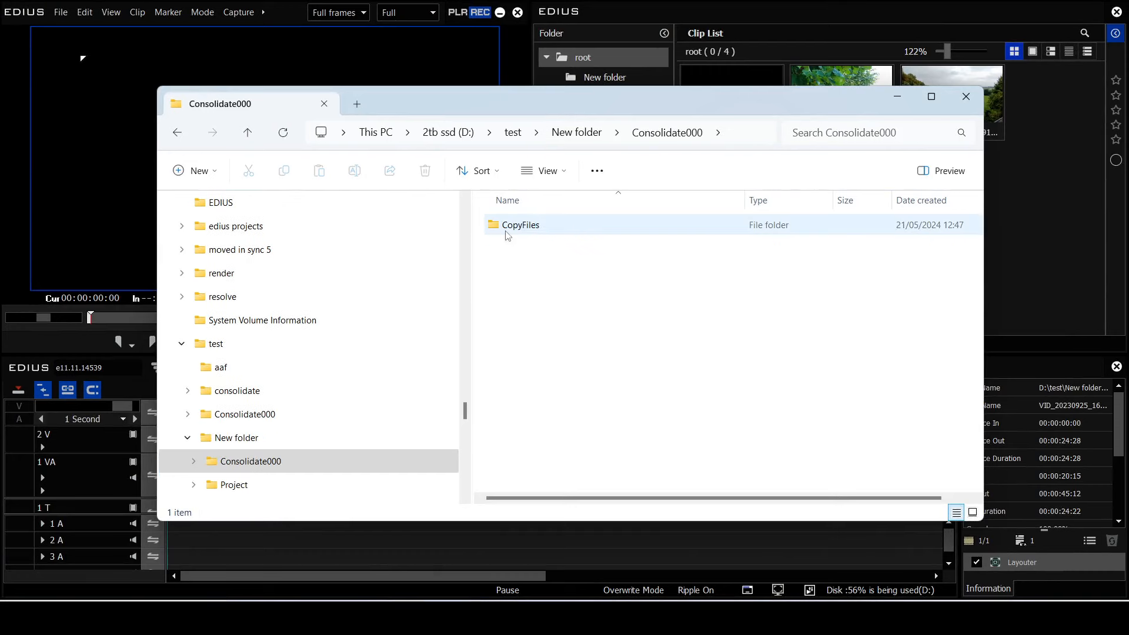
double_click(520, 225)
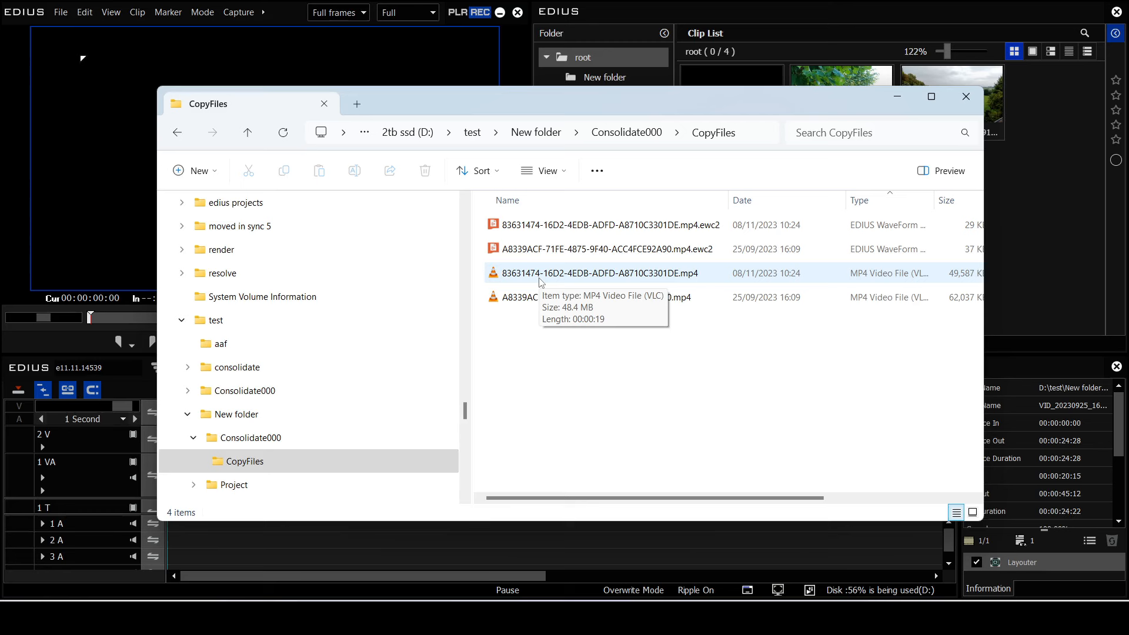
click(594, 296)
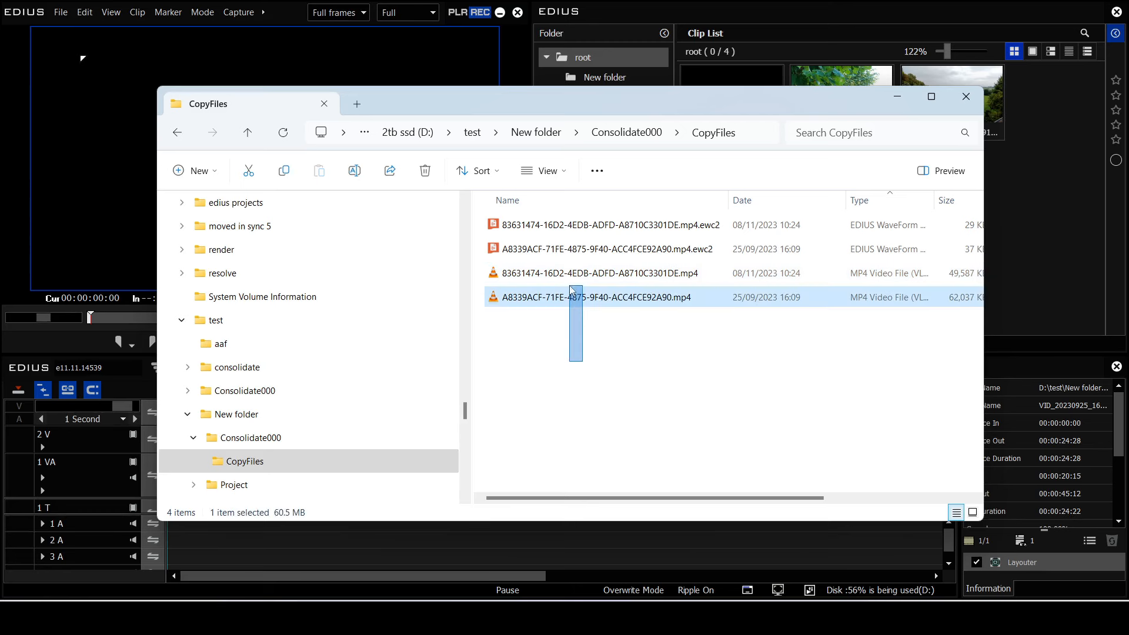
click(605, 273)
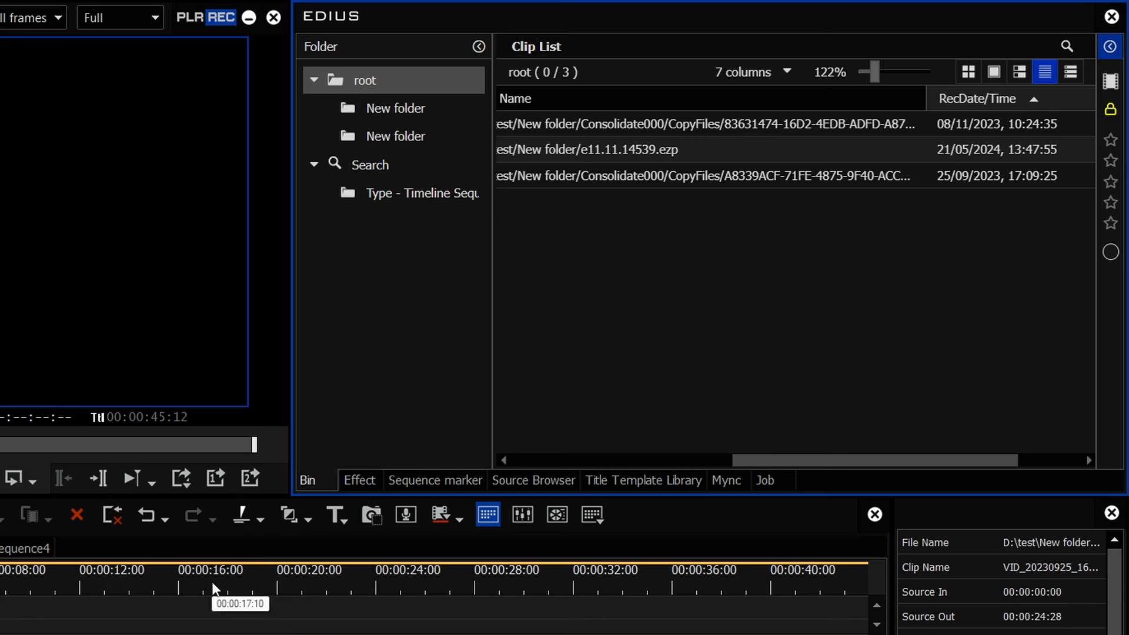
mouse_move(580, 367)
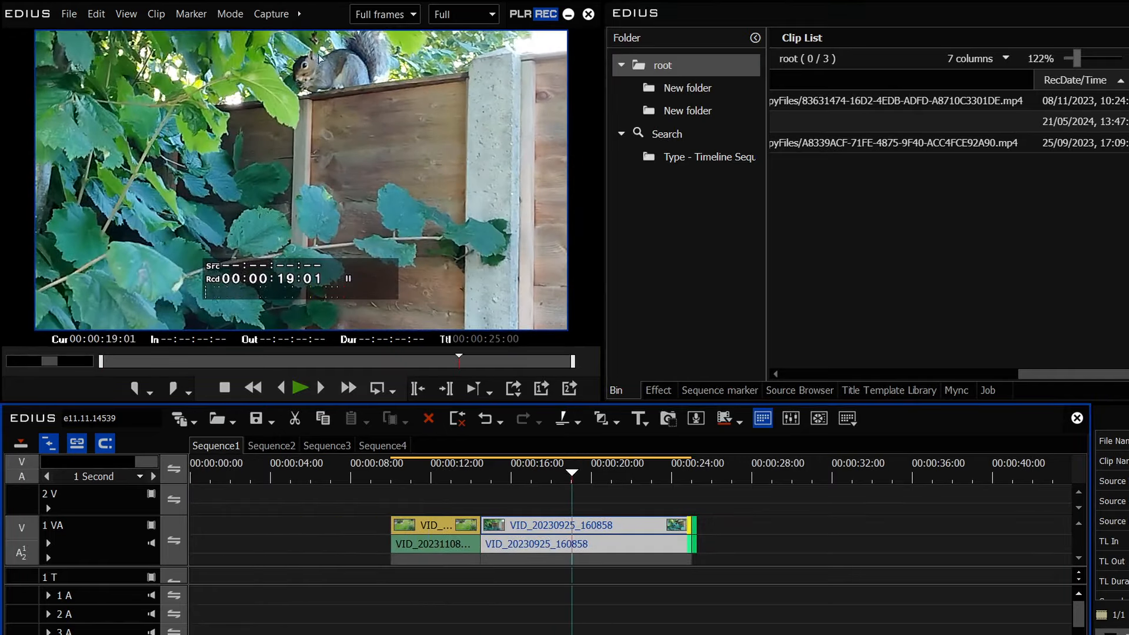
mouse_move(363, 205)
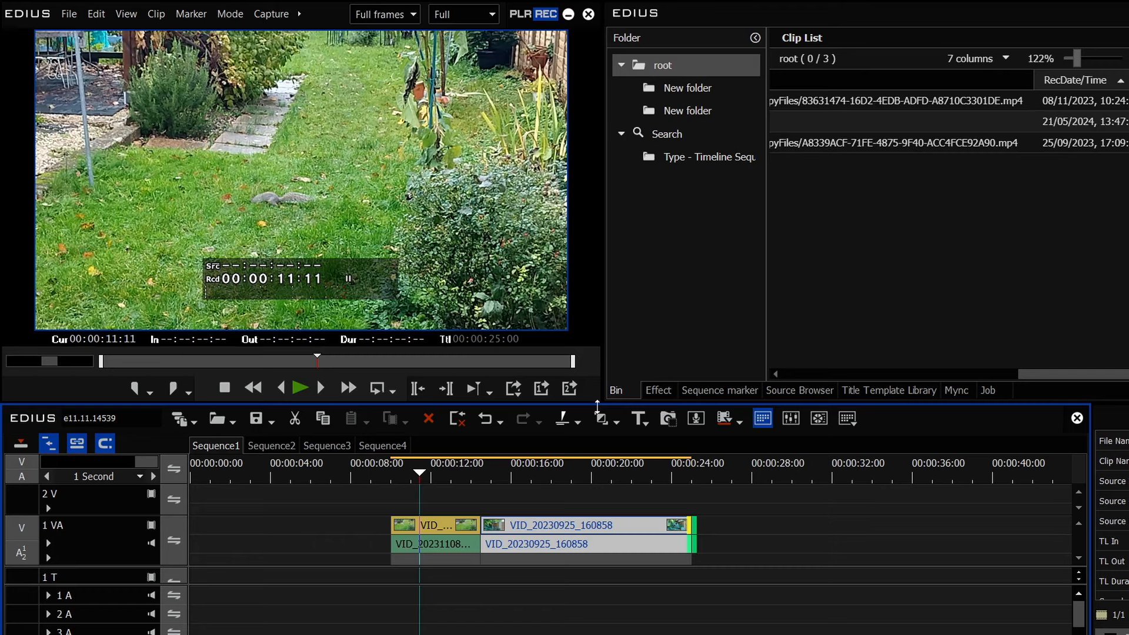
mouse_move(571, 95)
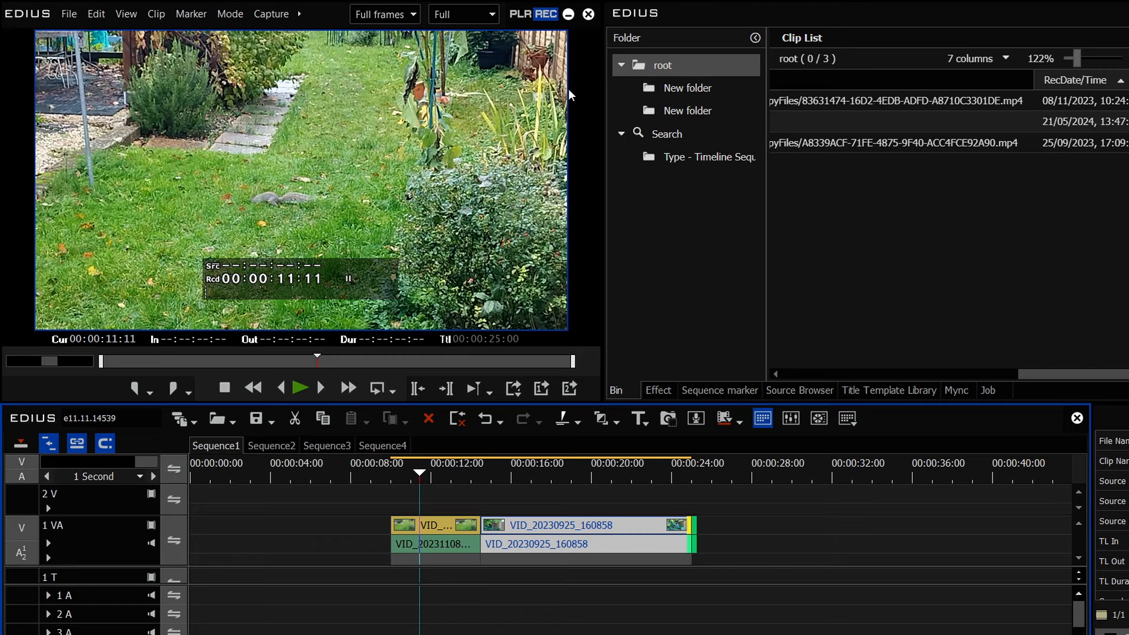
Run File > Consolidate Project with Current Project Location kept selected
click(69, 13)
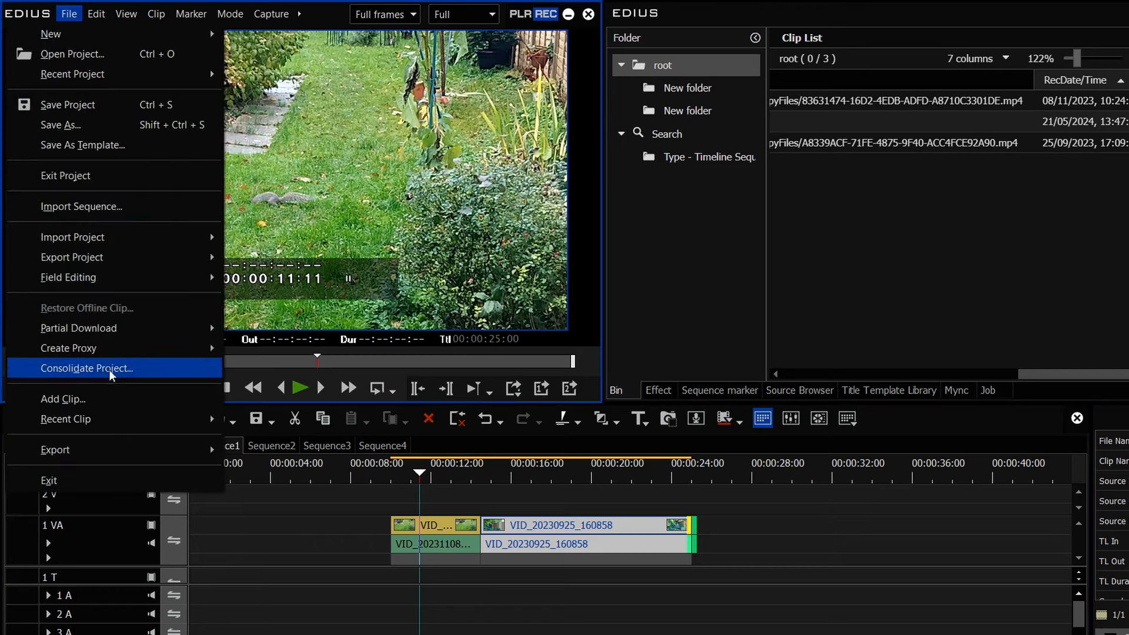
click(89, 368)
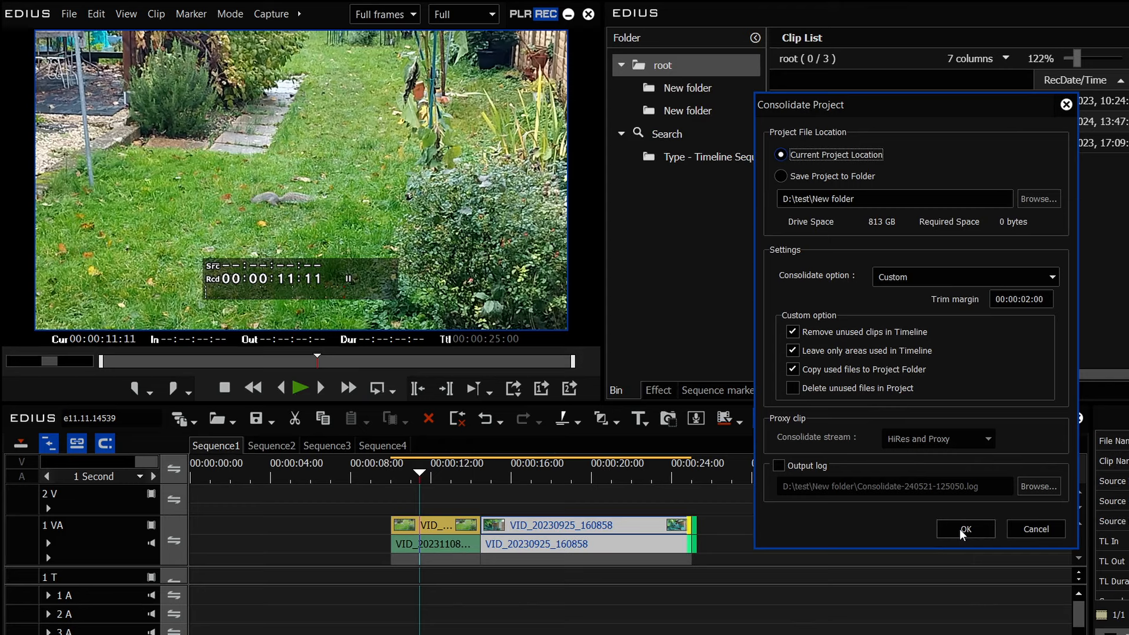
click(965, 529)
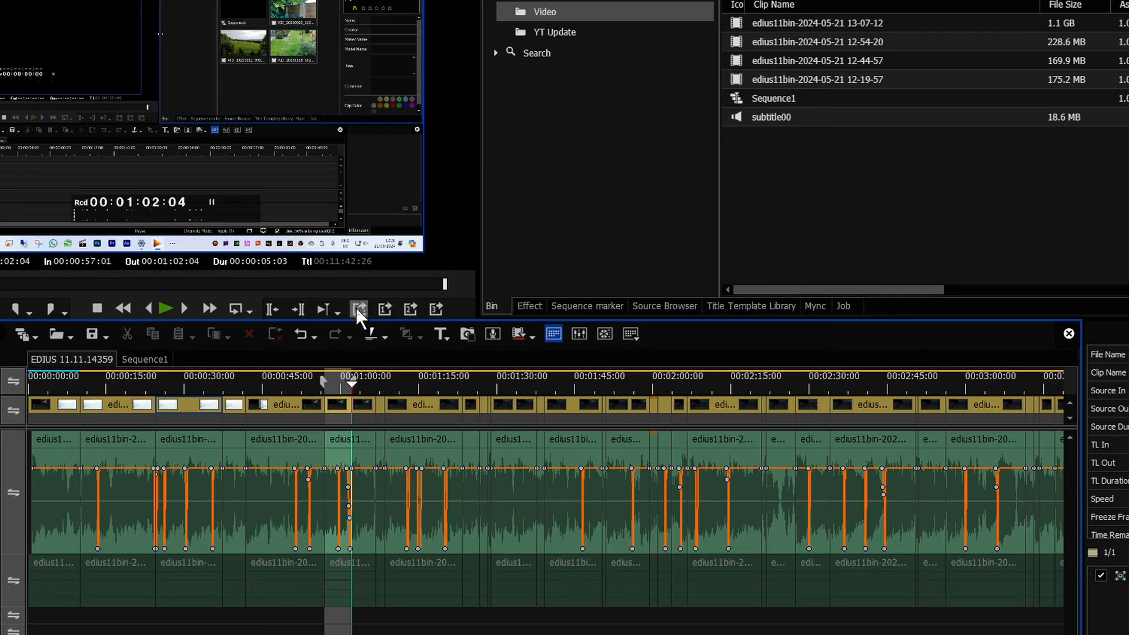
Pick the H.264/AVC exporter in Print to File, cancel, and reopen to see Recently used
click(385, 309)
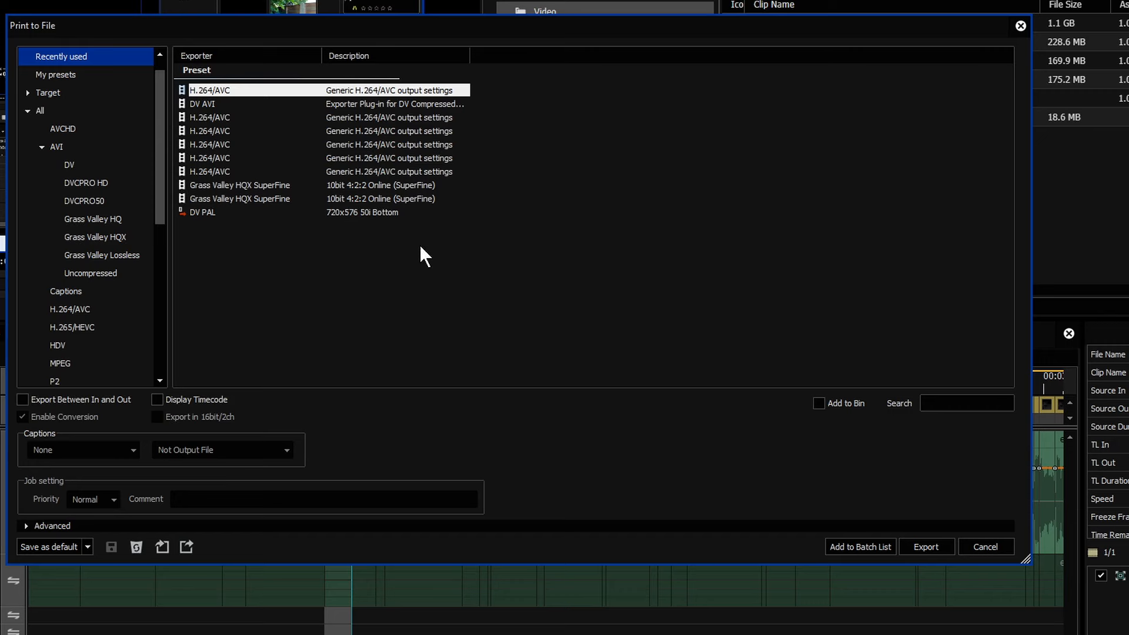
click(70, 309)
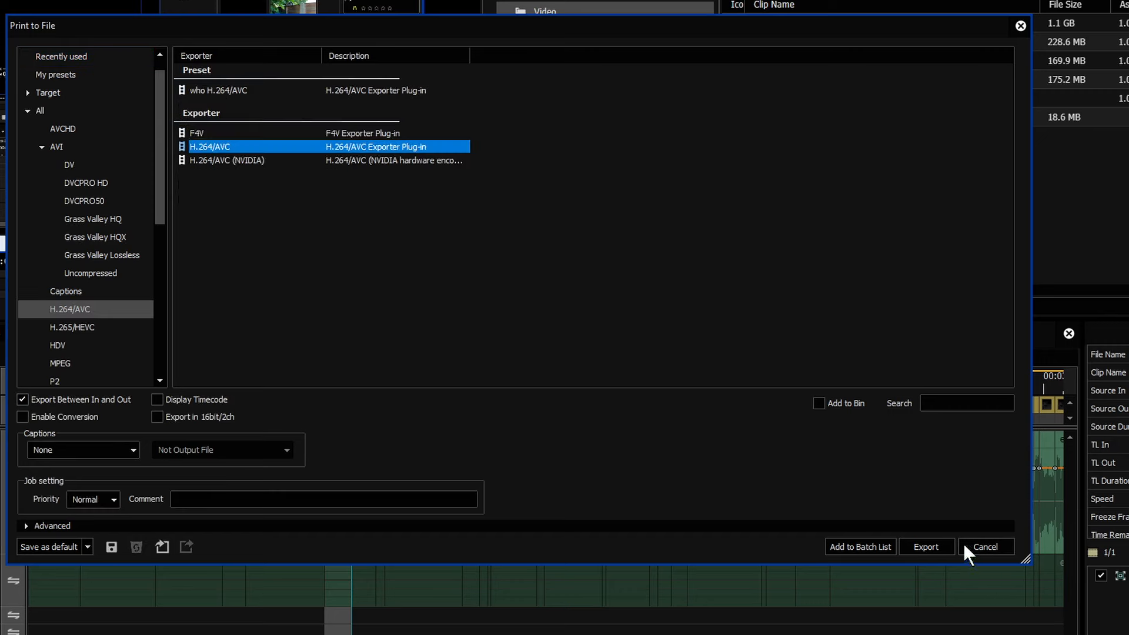
click(926, 546)
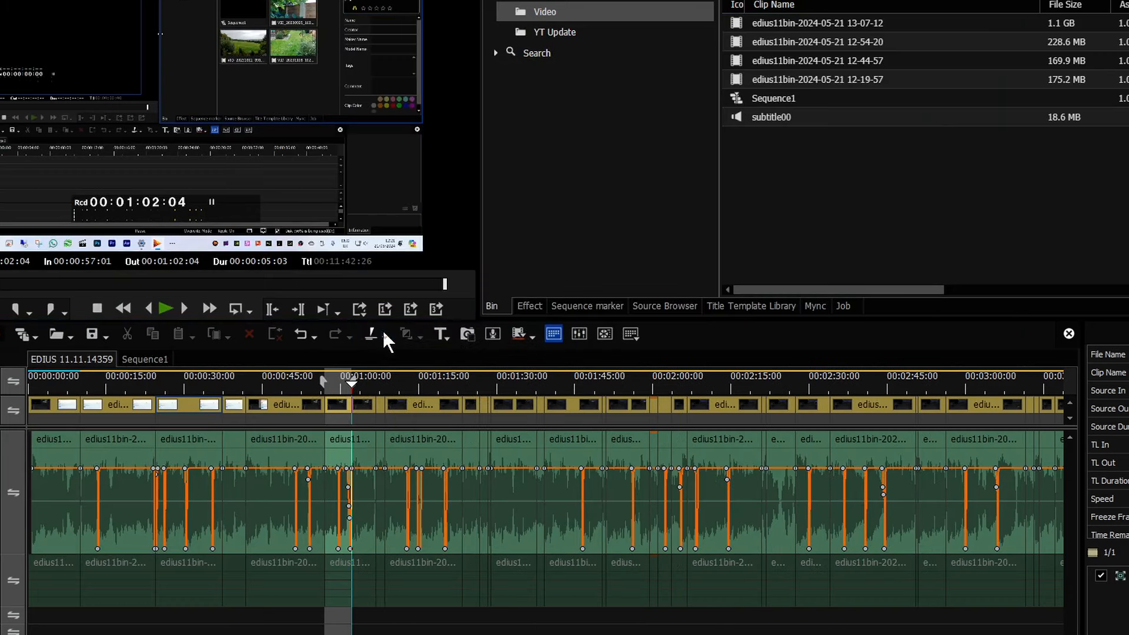
click(492, 333)
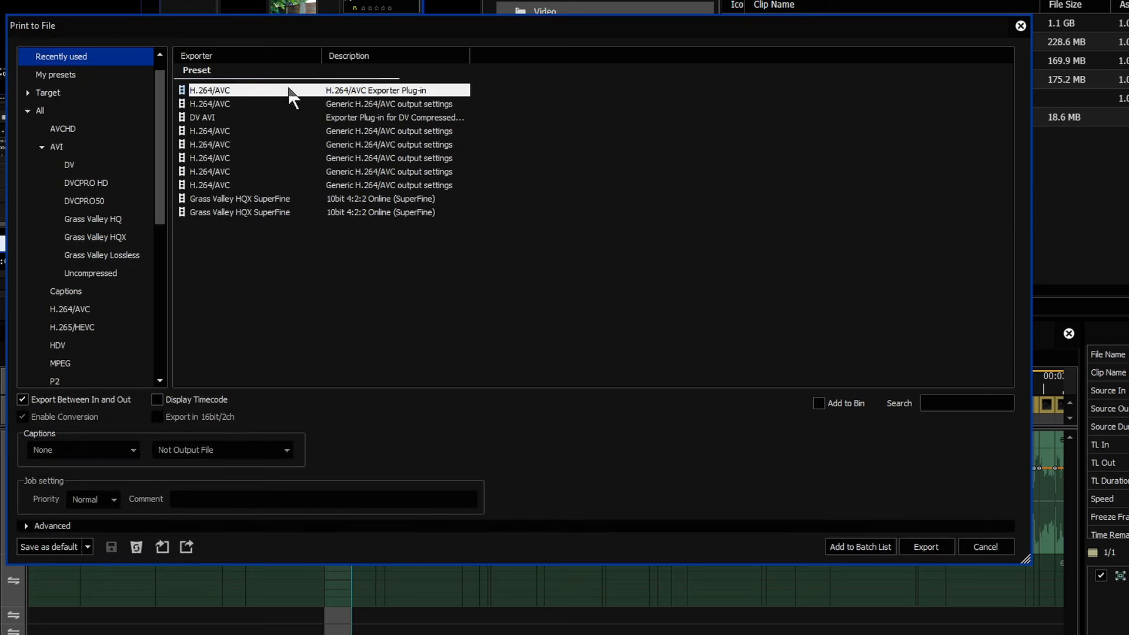
click(985, 546)
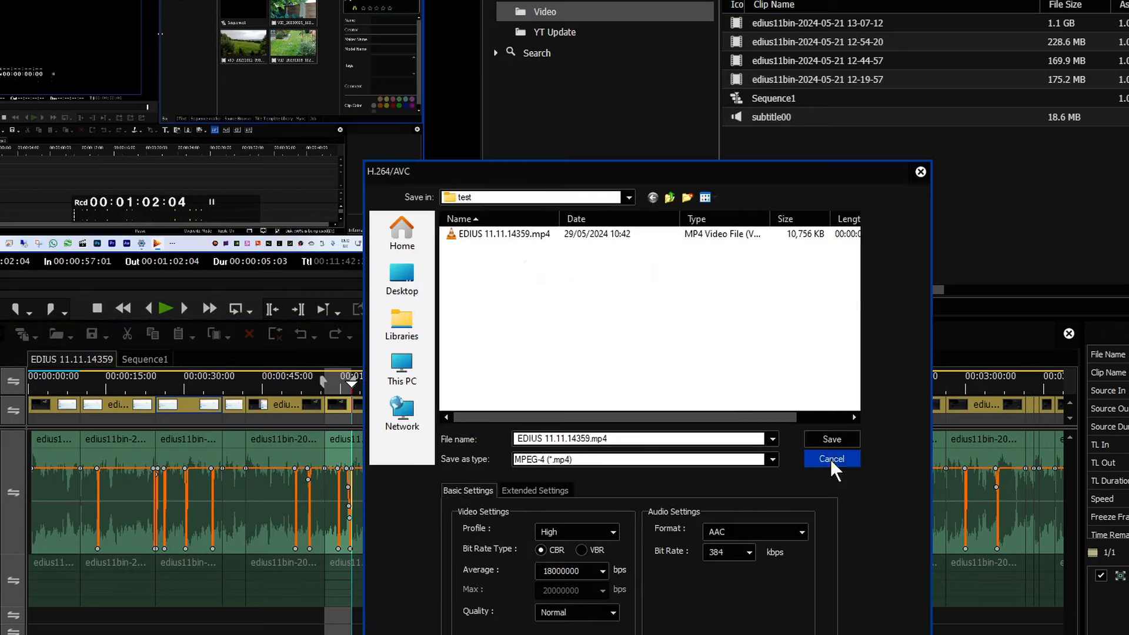
click(831, 459)
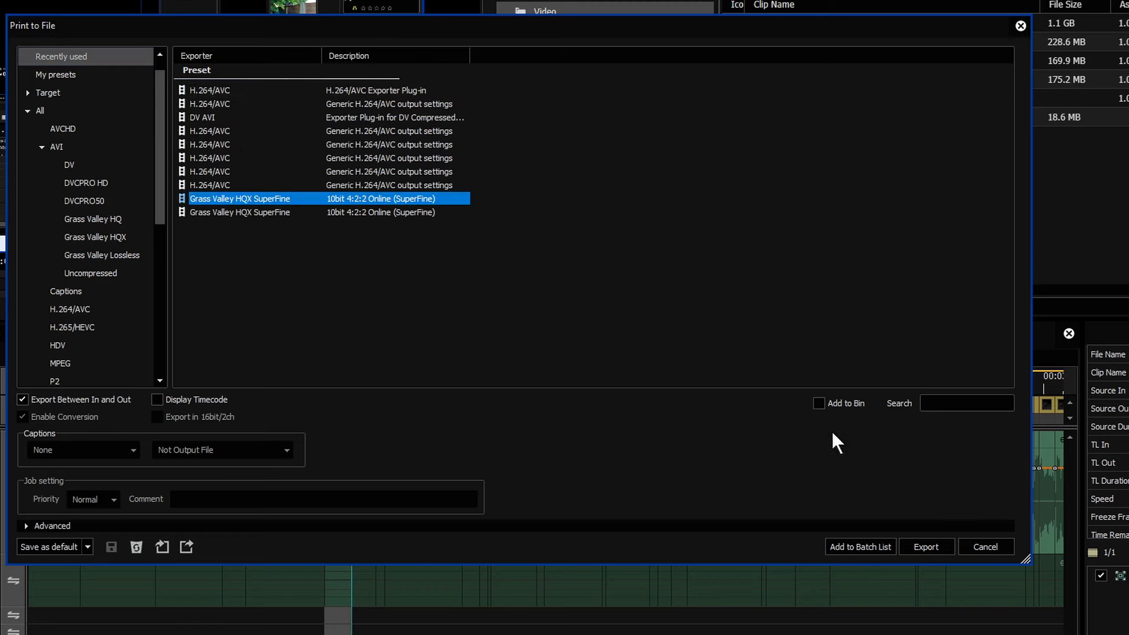
click(926, 546)
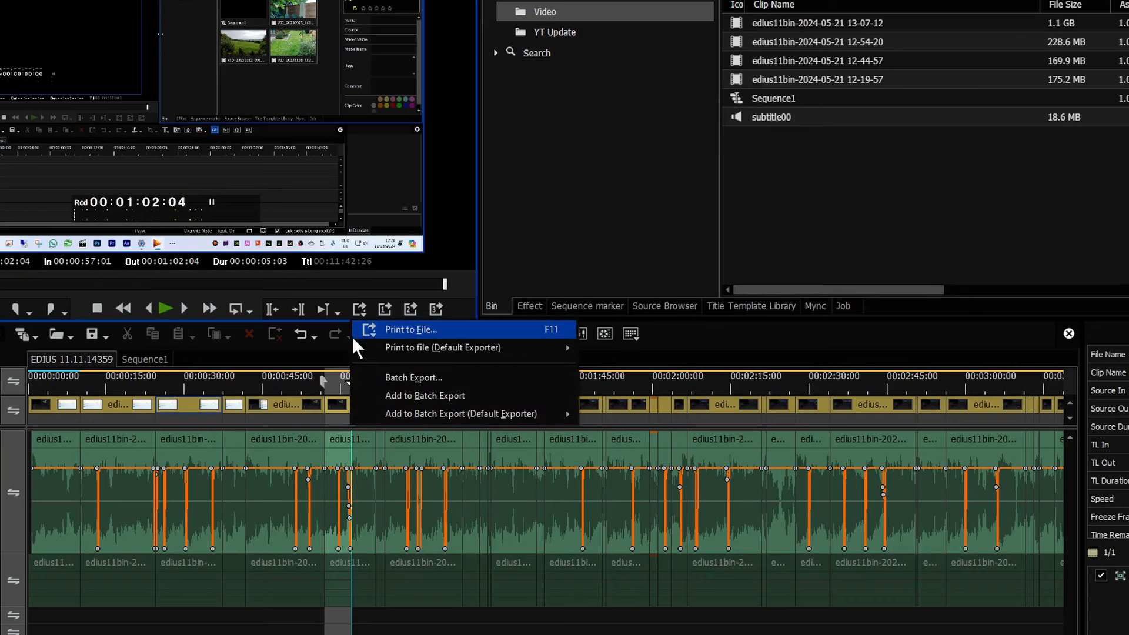
click(410, 329)
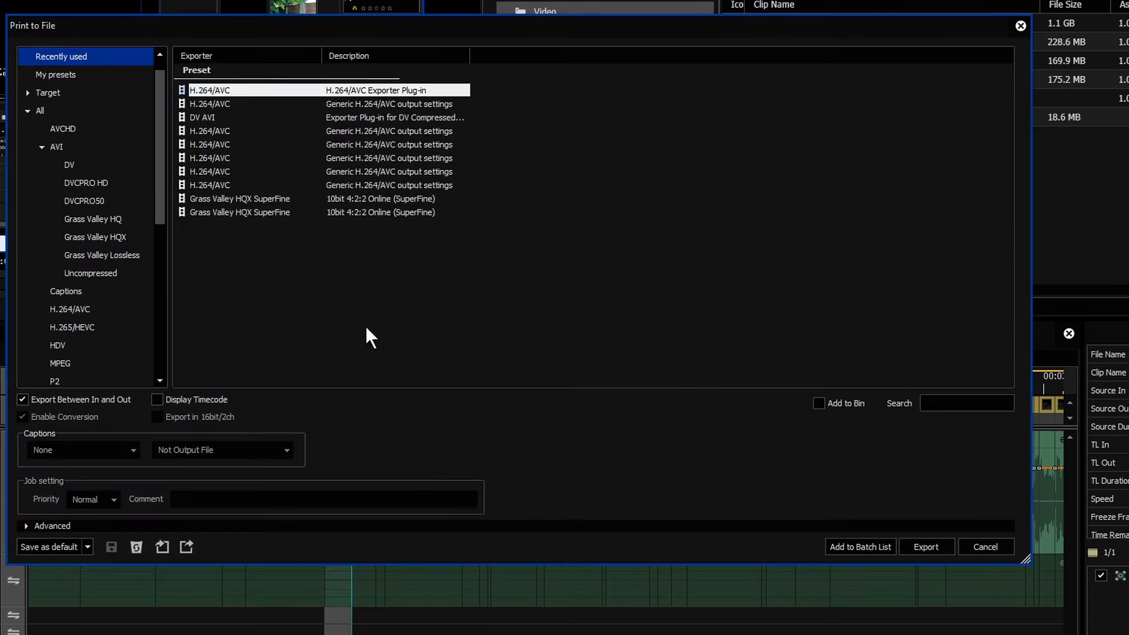